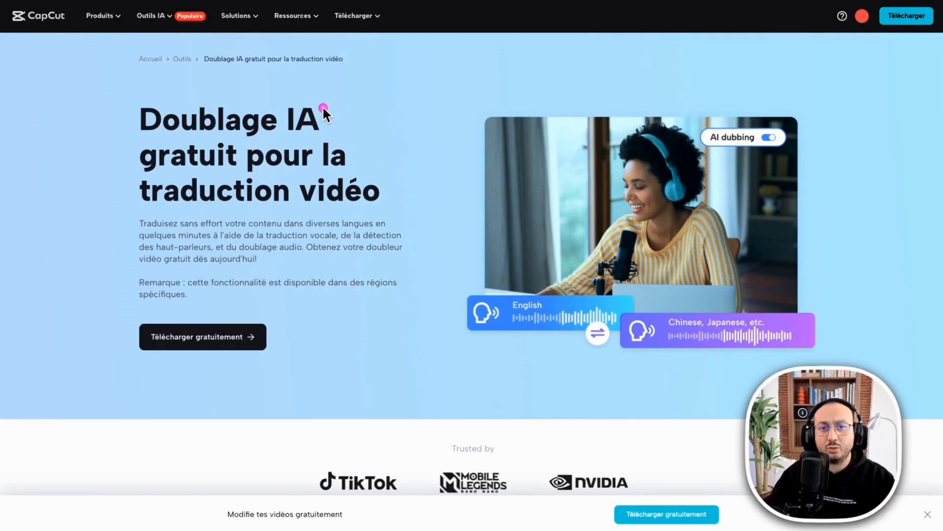
{"action": "mouse_move", "coordinate": [471, 160]}
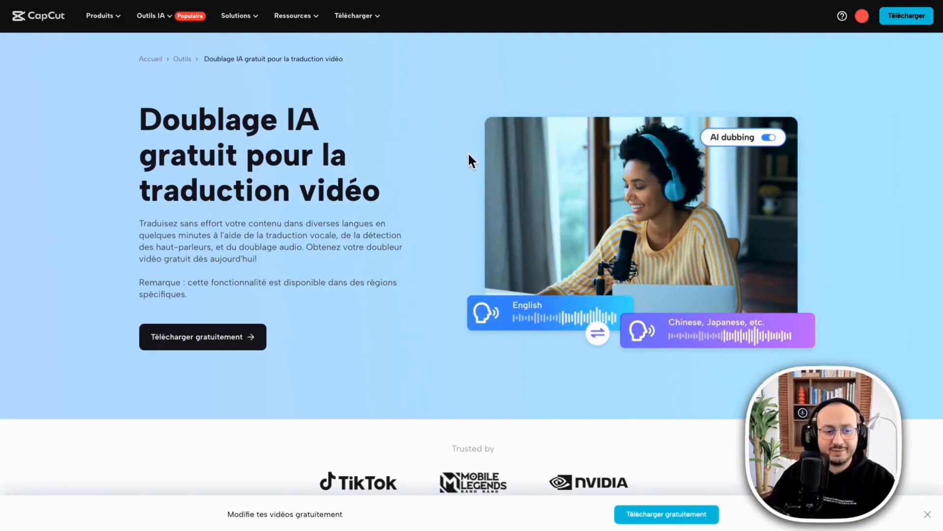
Generate auto captions from the French speech with bilingual English captions.
{"action": "scroll", "scroll_direction": "down", "scroll_amount": 3}
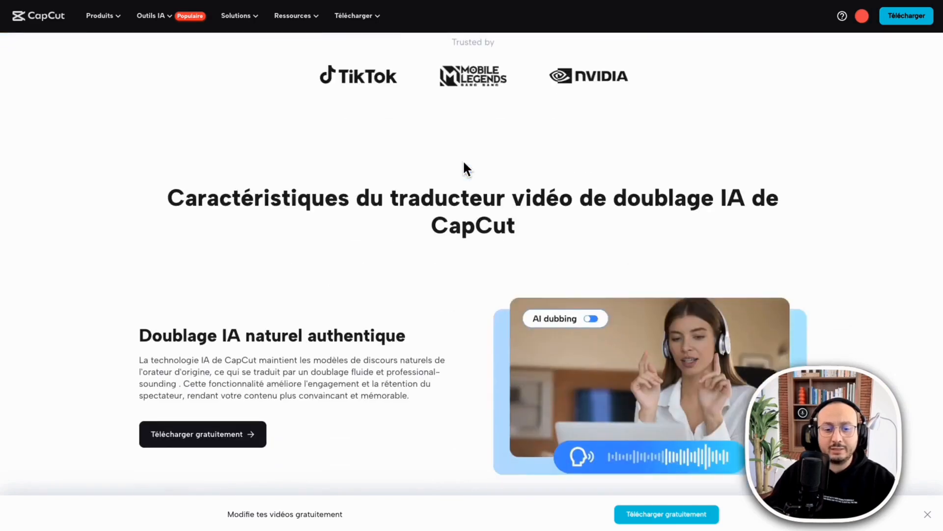
{"action": "scroll", "scroll_direction": "down", "scroll_amount": 3}
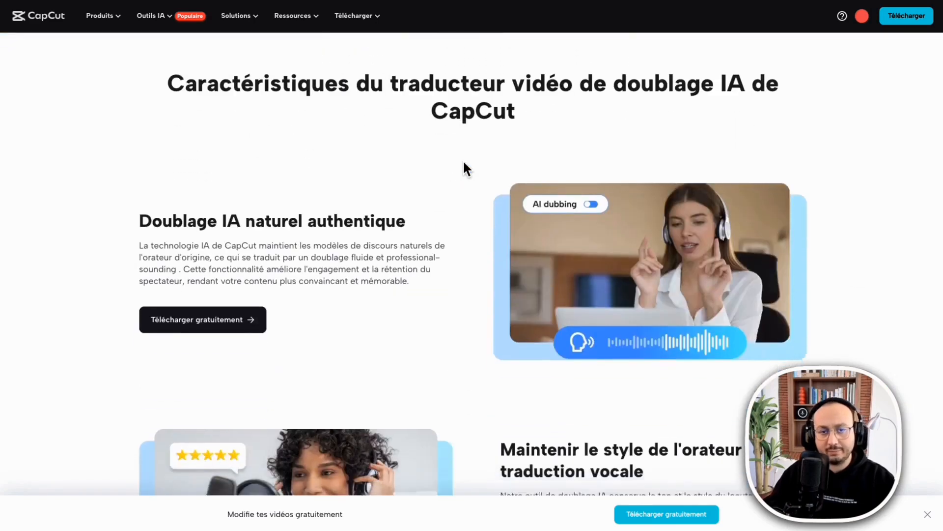
{"action": "scroll", "scroll_direction": "down", "scroll_amount": 3}
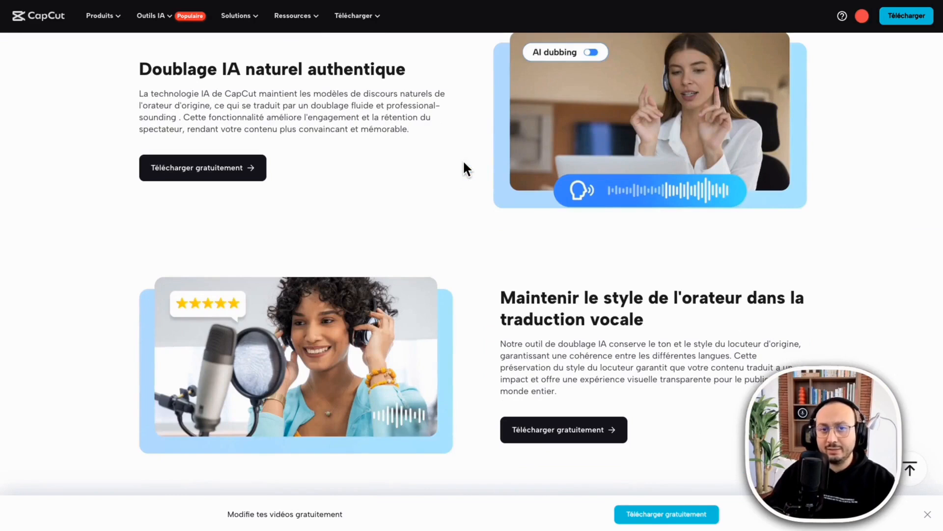
{"action": "scroll", "scroll_direction": "down", "scroll_amount": 3}
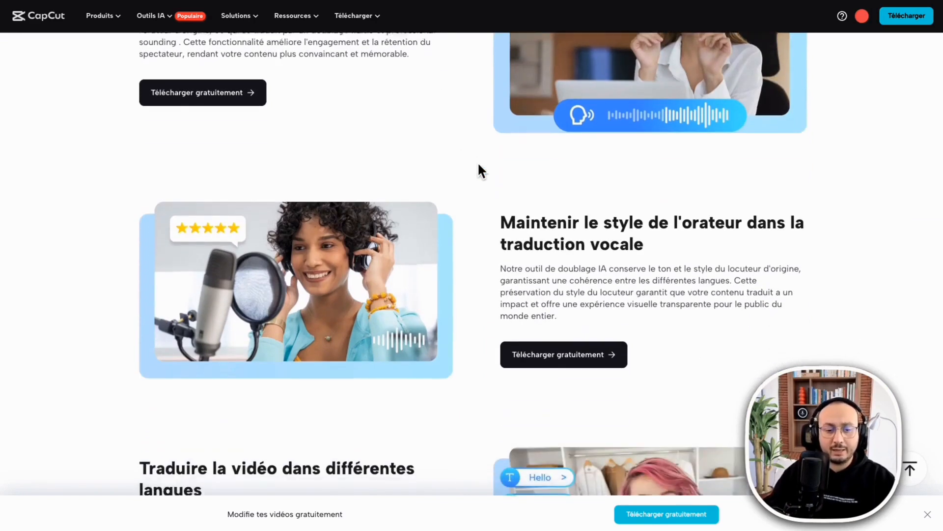
{"action": "scroll", "scroll_direction": "down", "scroll_amount": 3}
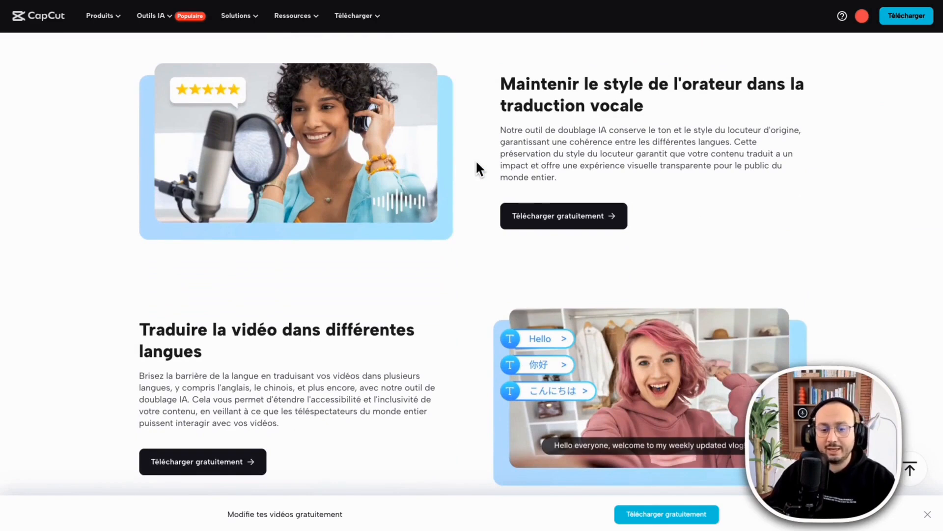
{"action": "scroll", "scroll_direction": "down", "scroll_amount": 3}
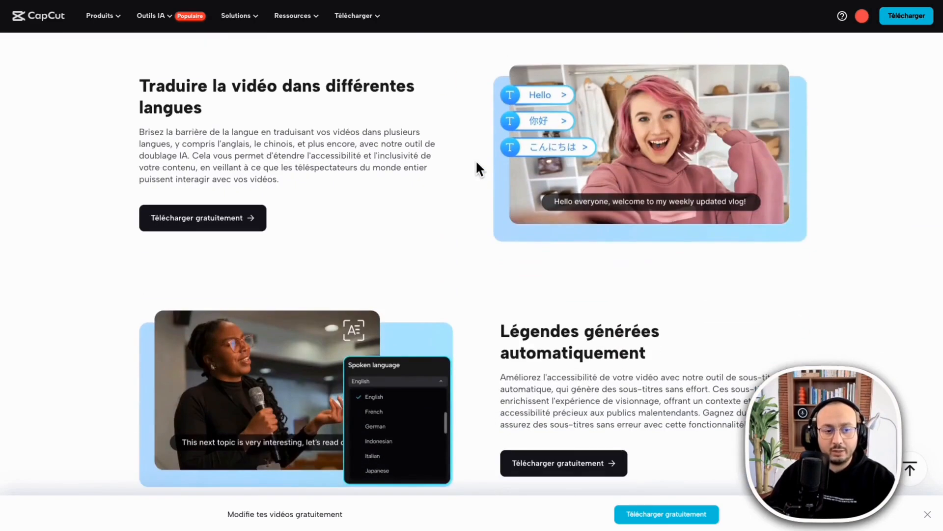
{"action": "scroll", "scroll_direction": "down", "scroll_amount": 3}
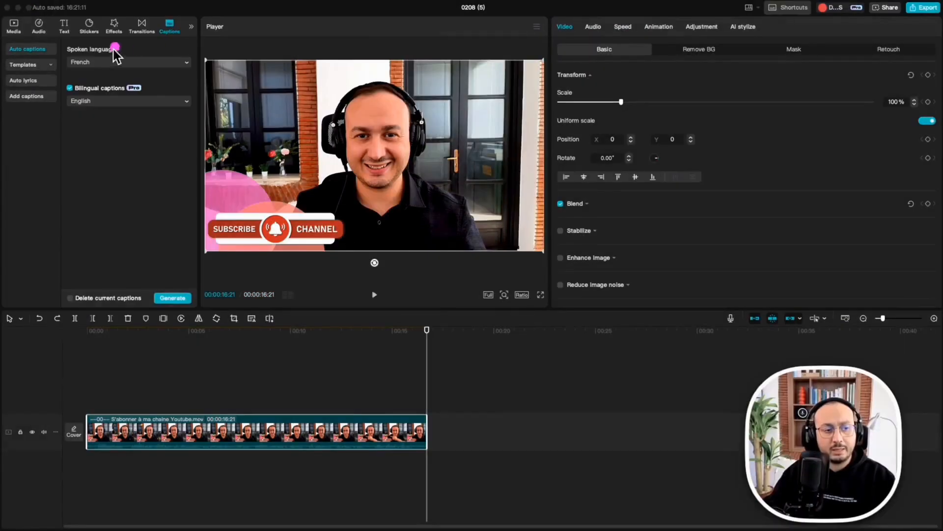
{"action": "left_click", "coordinate": [129, 62]}
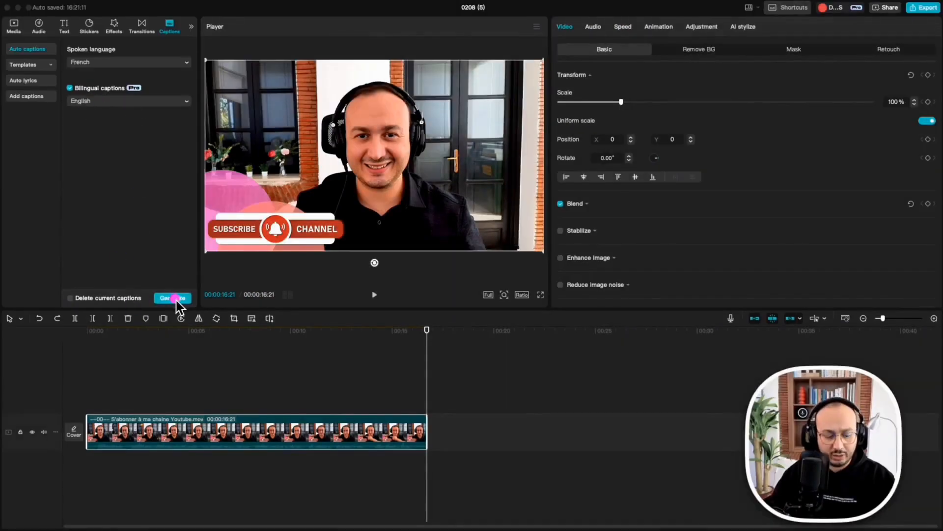
{"action": "left_click", "coordinate": [172, 298]}
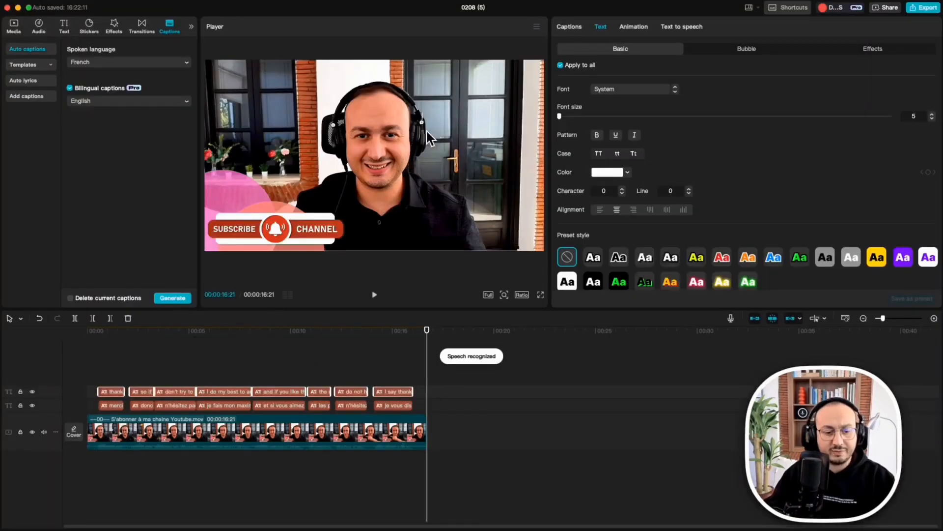
Hide the French caption track and select the English captions for text-to-speech.
{"action": "left_click", "coordinate": [253, 437]}
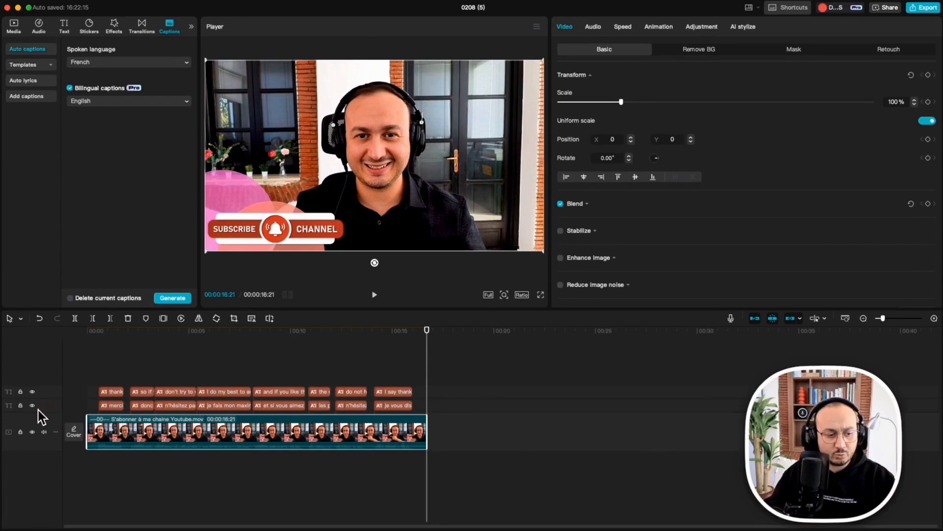
{"action": "left_click", "coordinate": [33, 405]}
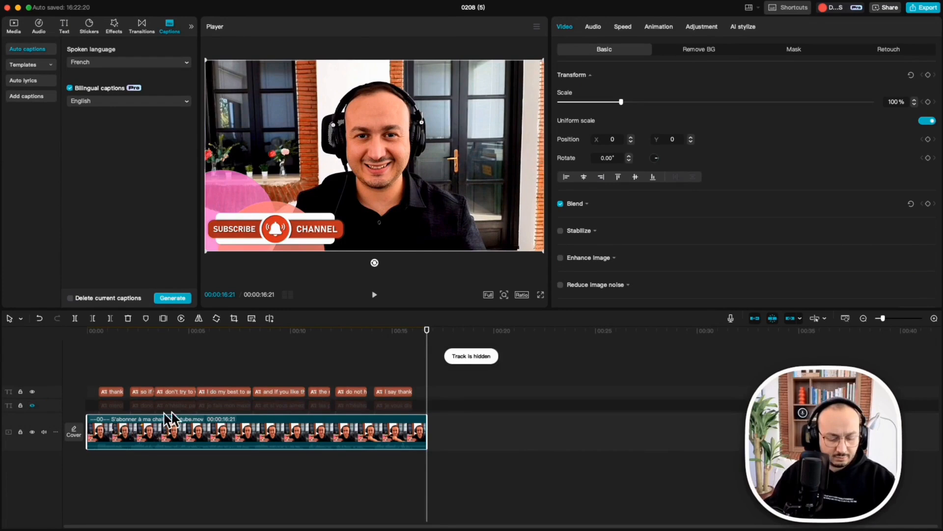
{"action": "left_click", "coordinate": [319, 391]}
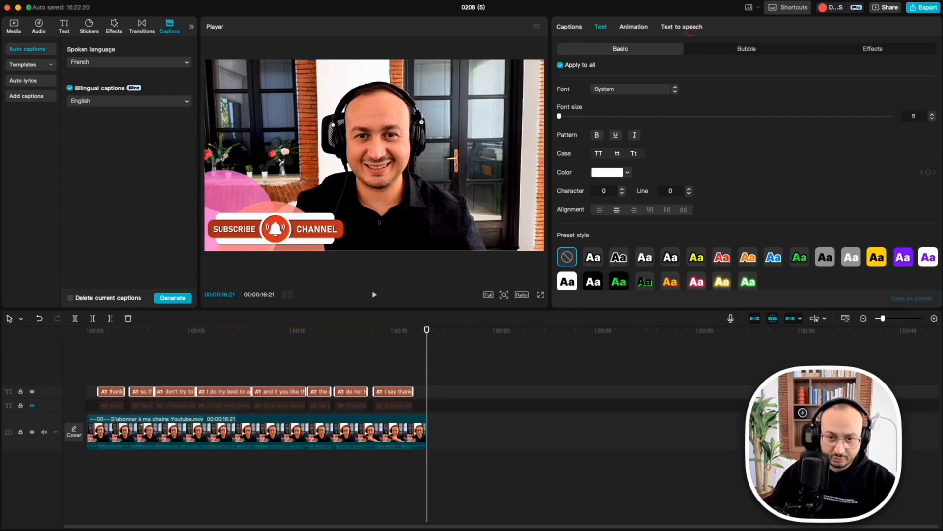
{"action": "left_click", "coordinate": [682, 27]}
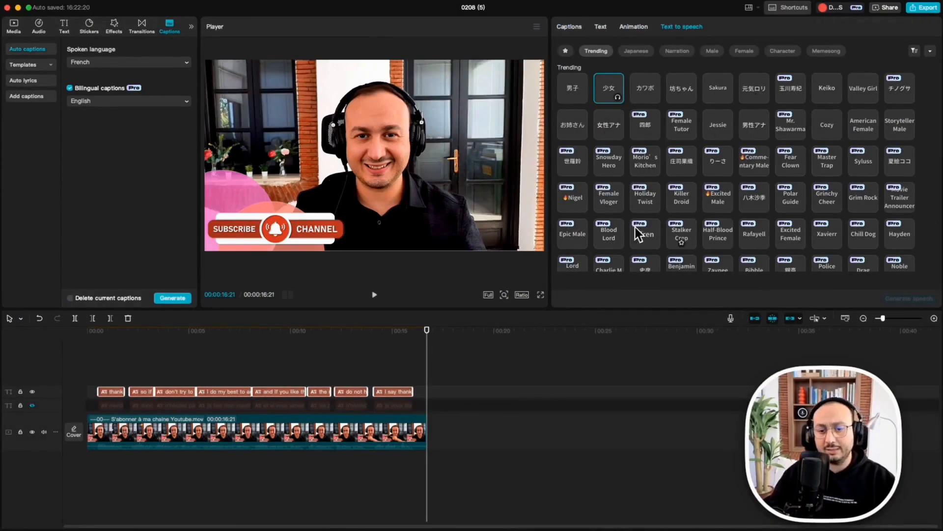
{"action": "mouse_move", "coordinate": [774, 188]}
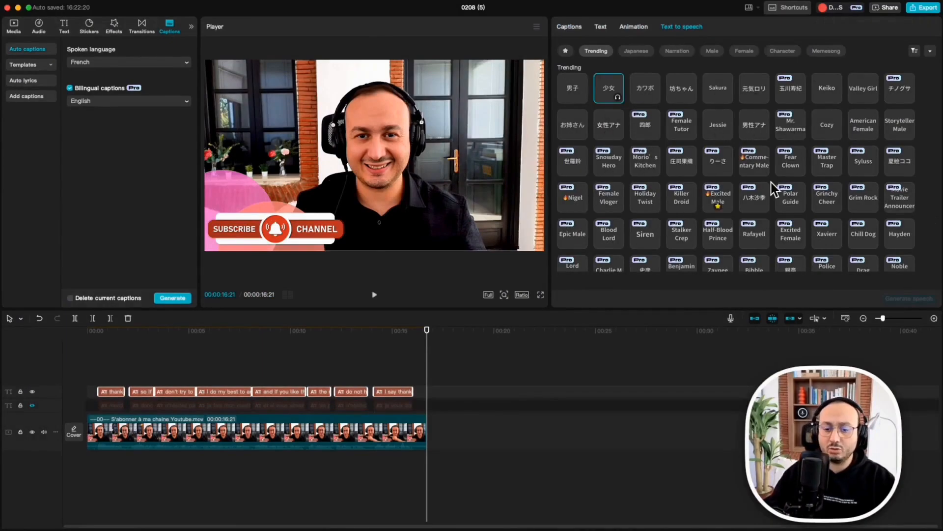
Choose the Michael voice and generate speech from the English captions.
{"action": "scroll", "scroll_direction": "down", "scroll_amount": 3}
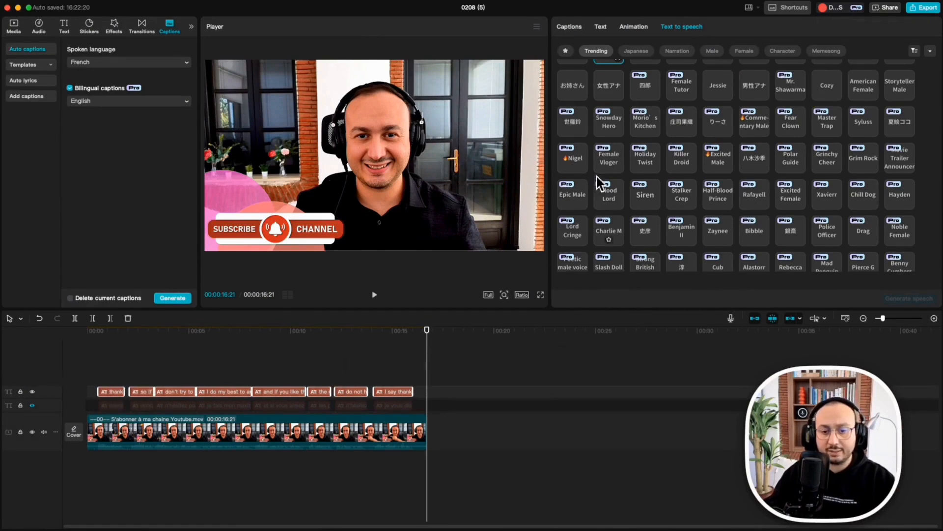
{"action": "left_click", "coordinate": [112, 392]}
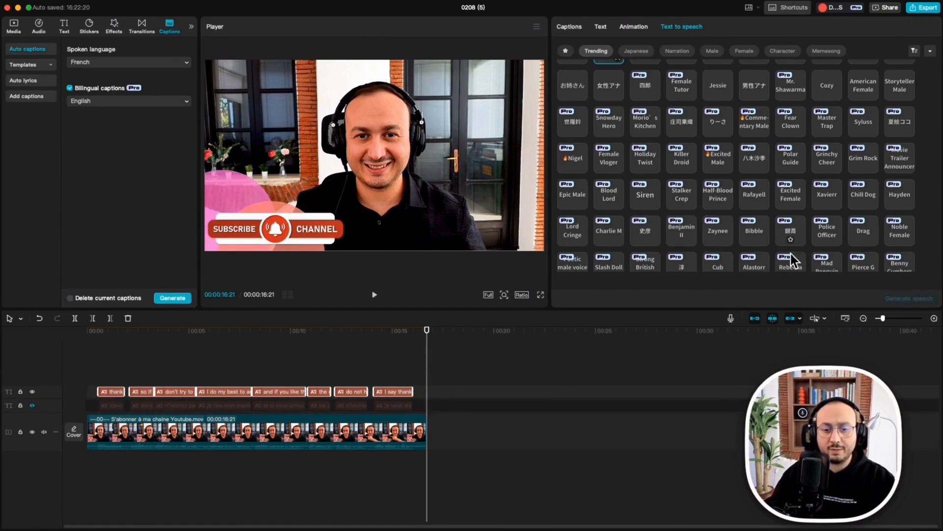
{"action": "scroll", "scroll_direction": "down", "scroll_amount": 3}
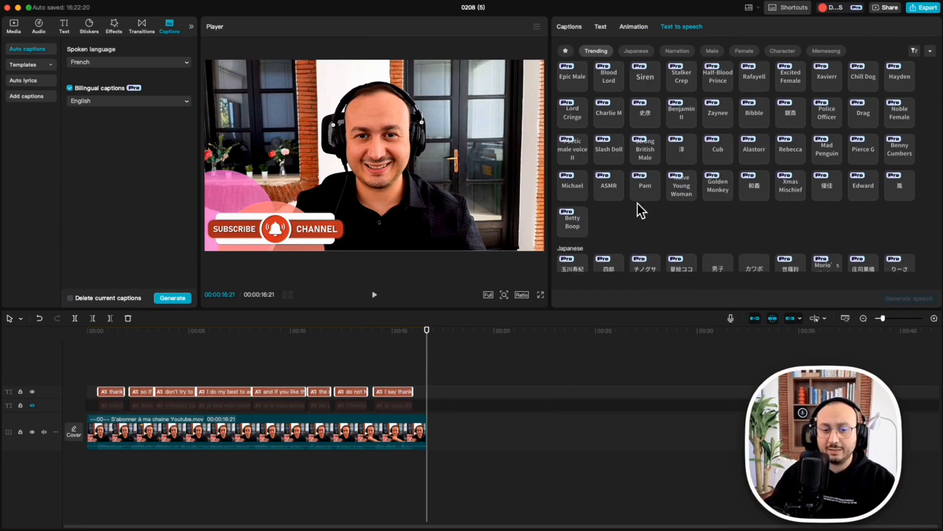
{"action": "scroll", "scroll_direction": "down", "scroll_amount": 3}
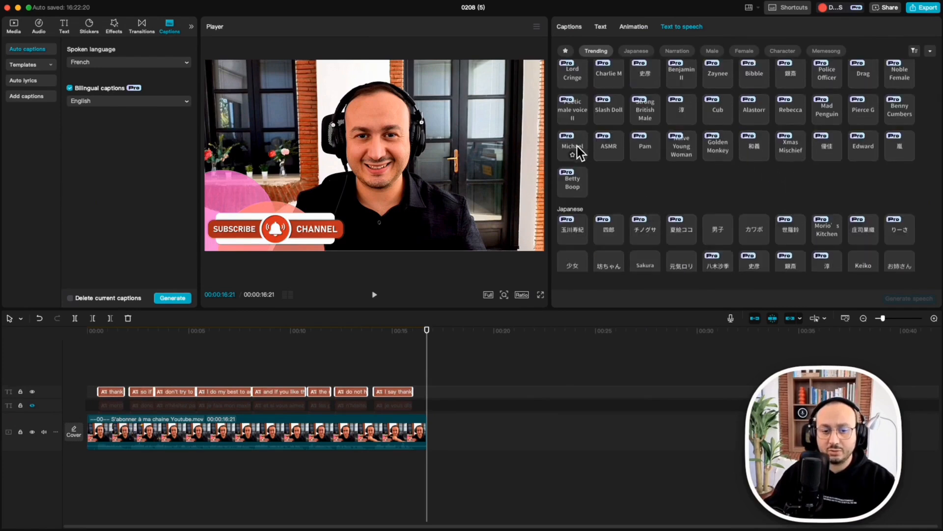
{"action": "left_click", "coordinate": [572, 146]}
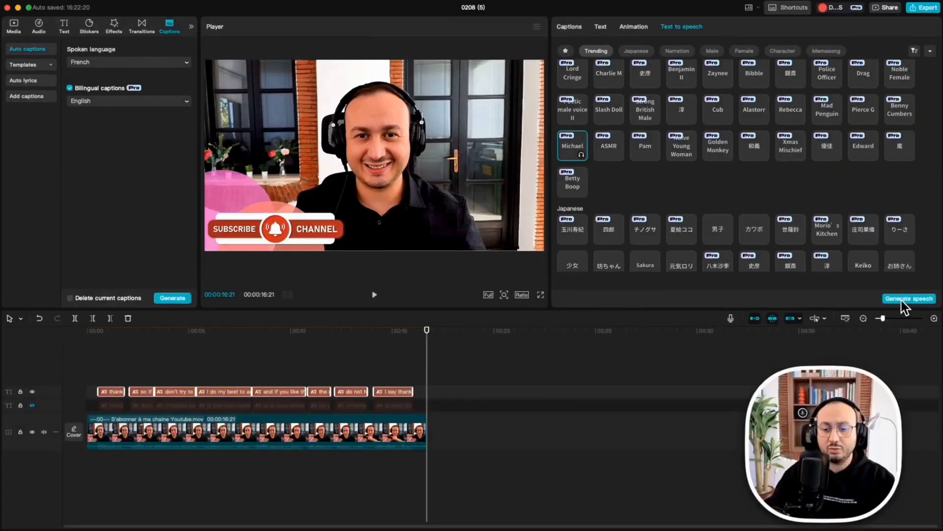
{"action": "left_click", "coordinate": [909, 299]}
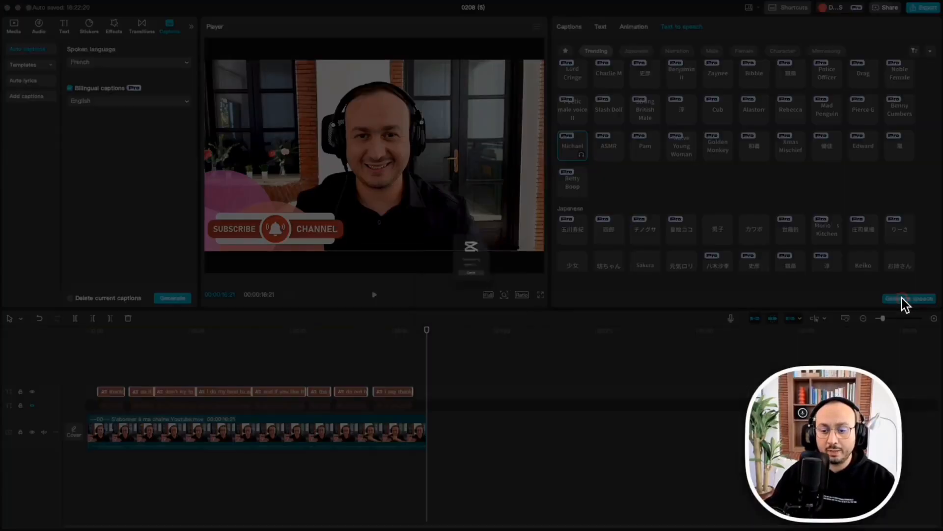
Let speech generation finish, placing English voiceover clips on two audio tracks.
{"action": "left_click", "coordinate": [910, 299]}
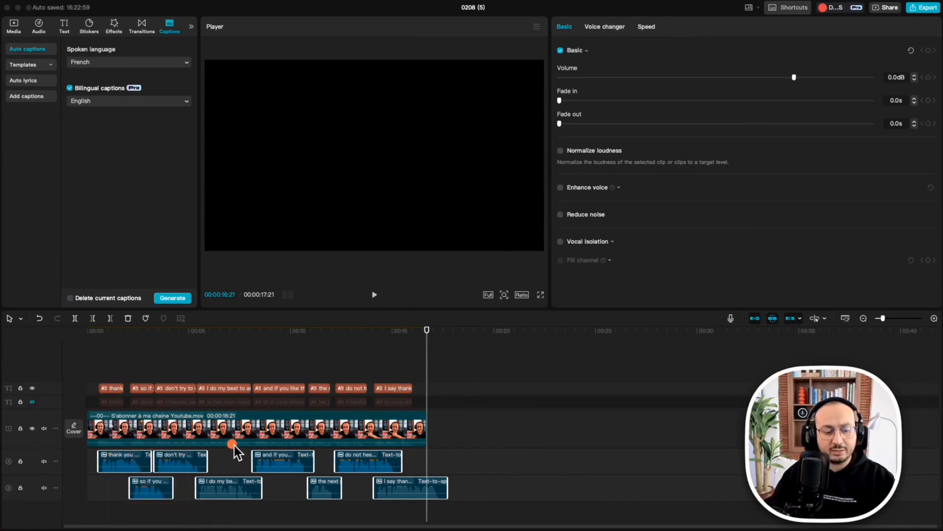
{"action": "left_click_drag", "start_coordinate": [233, 445], "coordinate": [431, 509]}
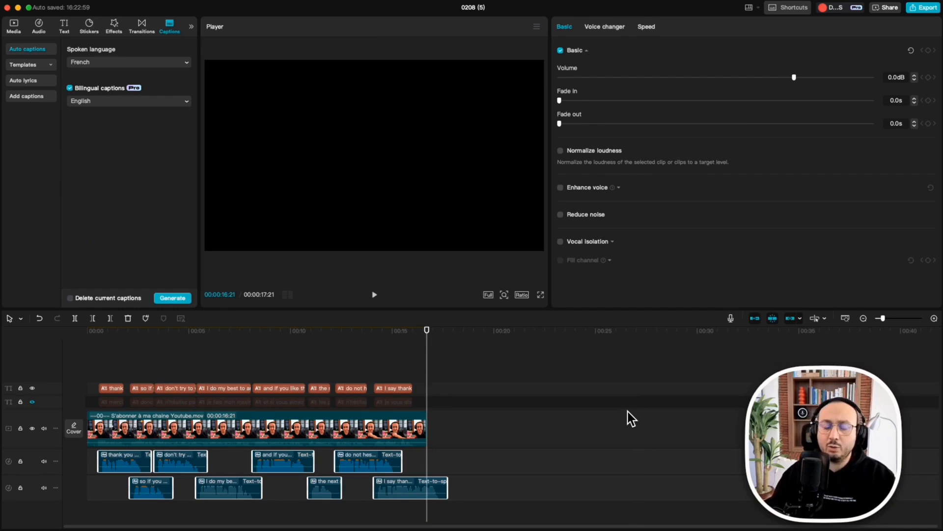
{"action": "mouse_move", "coordinate": [216, 432]}
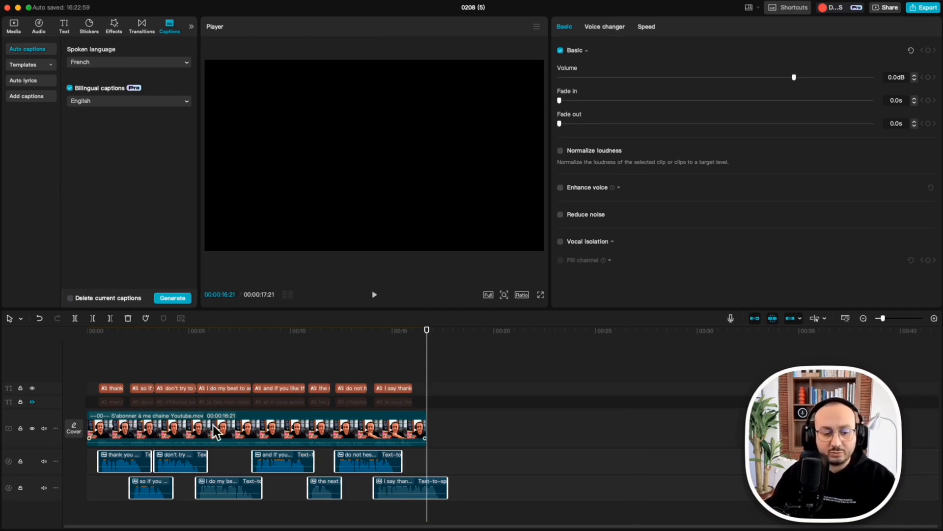
{"action": "mouse_move", "coordinate": [510, 416]}
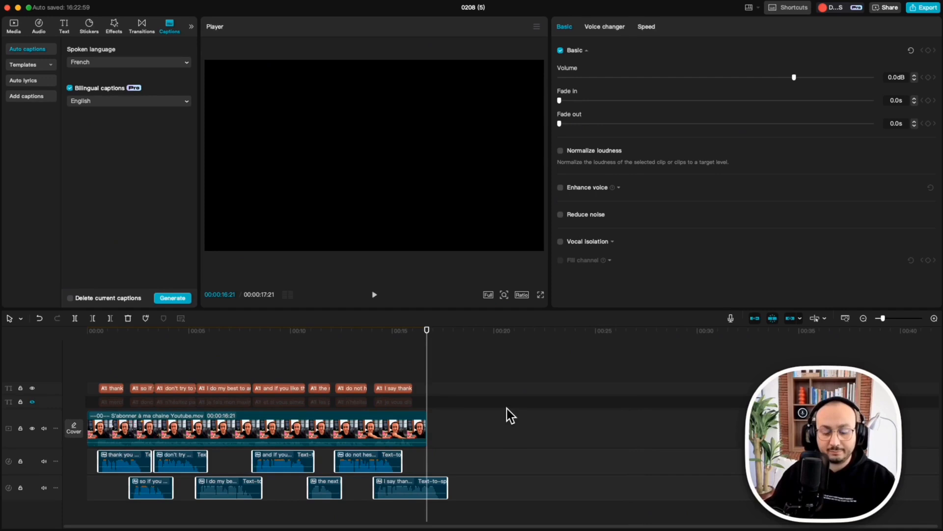
{"action": "mouse_move", "coordinate": [475, 406]}
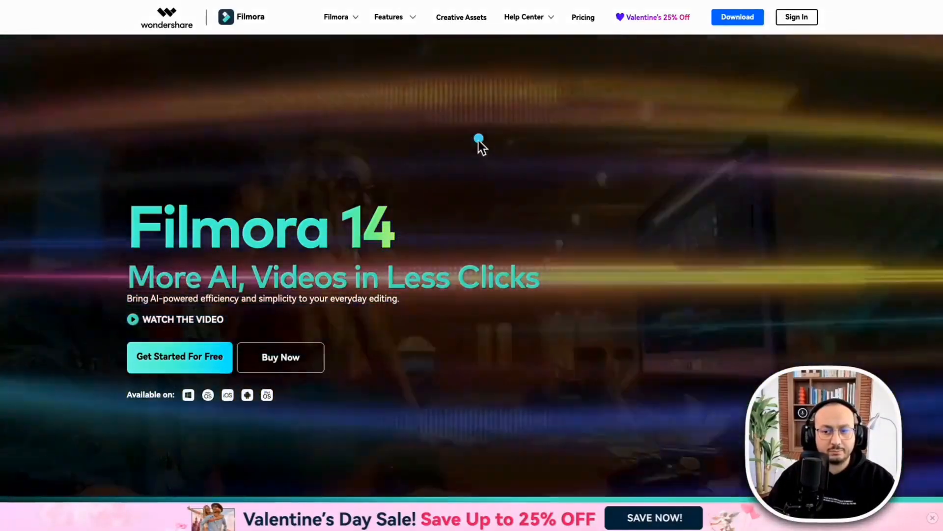
Scroll the Filmora 14 homepage down to the AI Video Translation section.
{"action": "left_click", "coordinate": [336, 16]}
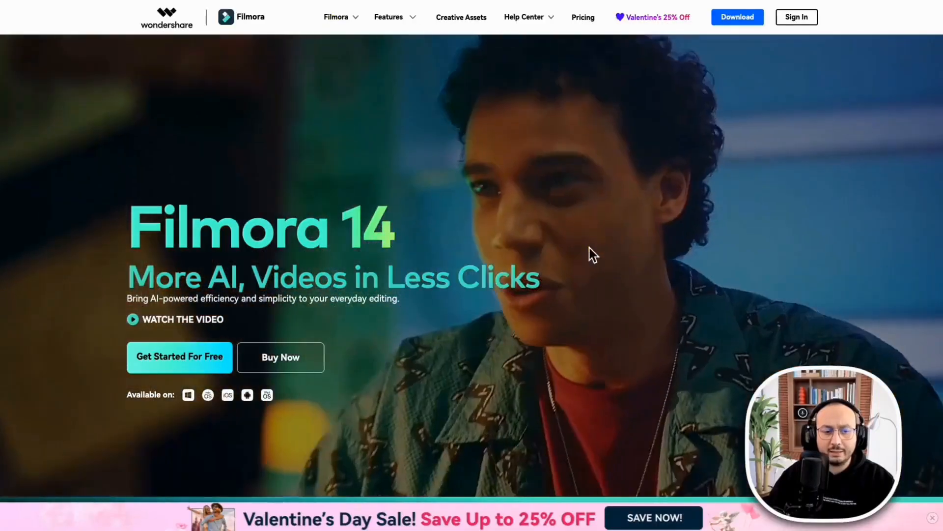
{"action": "scroll", "scroll_direction": "down", "scroll_amount": 3}
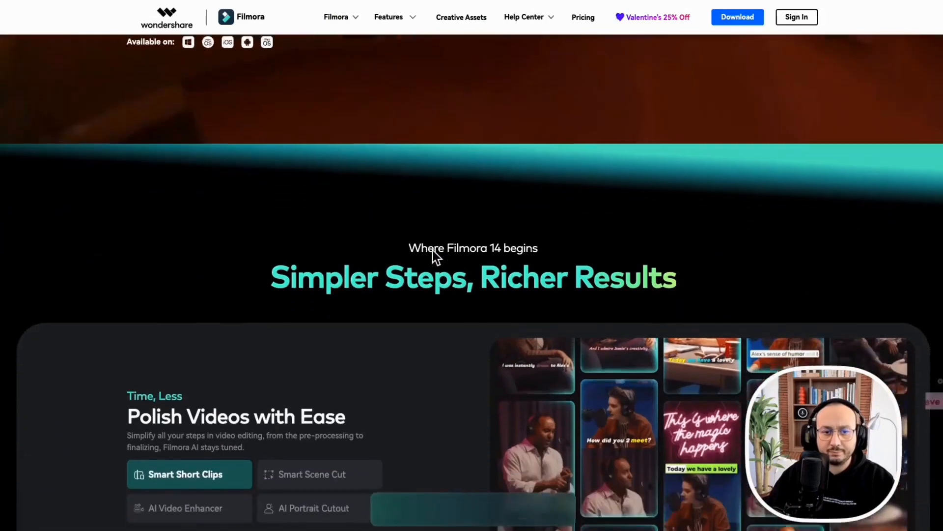
{"action": "scroll", "scroll_direction": "down", "scroll_amount": 3}
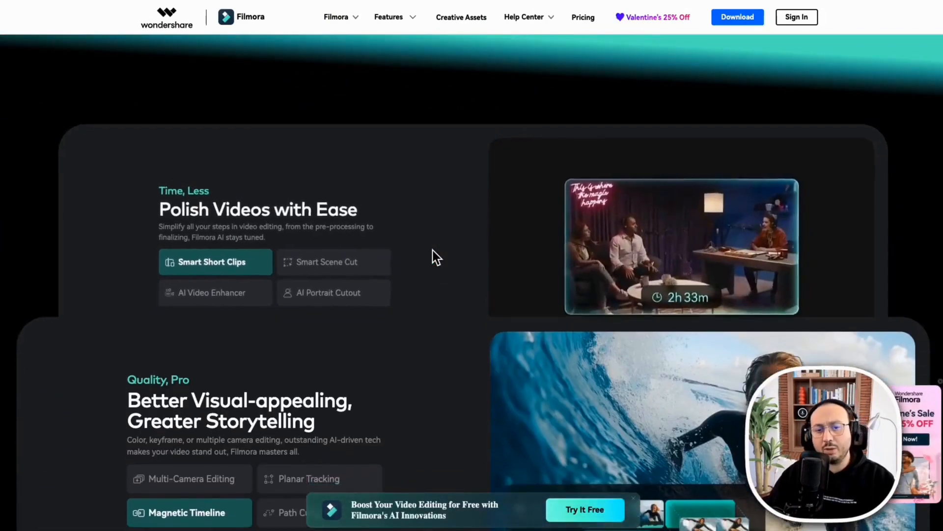
{"action": "scroll", "scroll_direction": "down", "scroll_amount": 3}
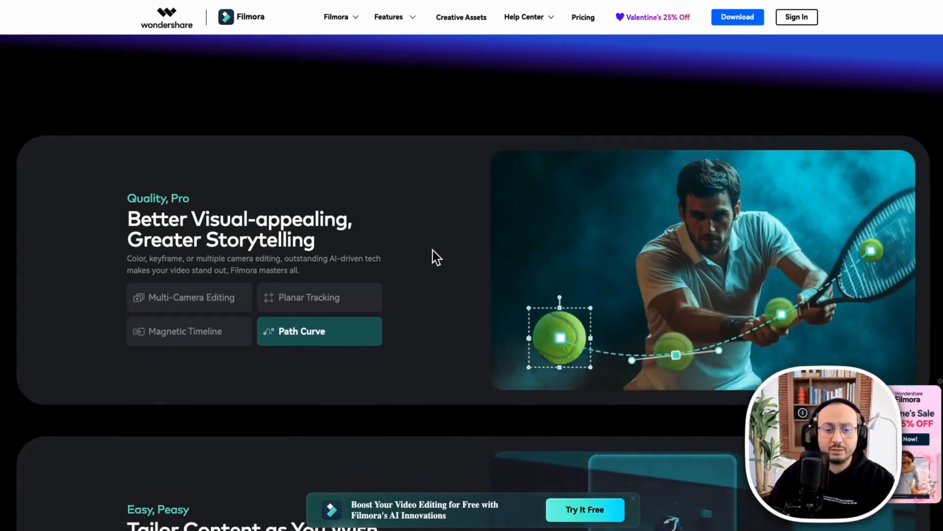
{"action": "scroll", "scroll_direction": "down", "scroll_amount": 3}
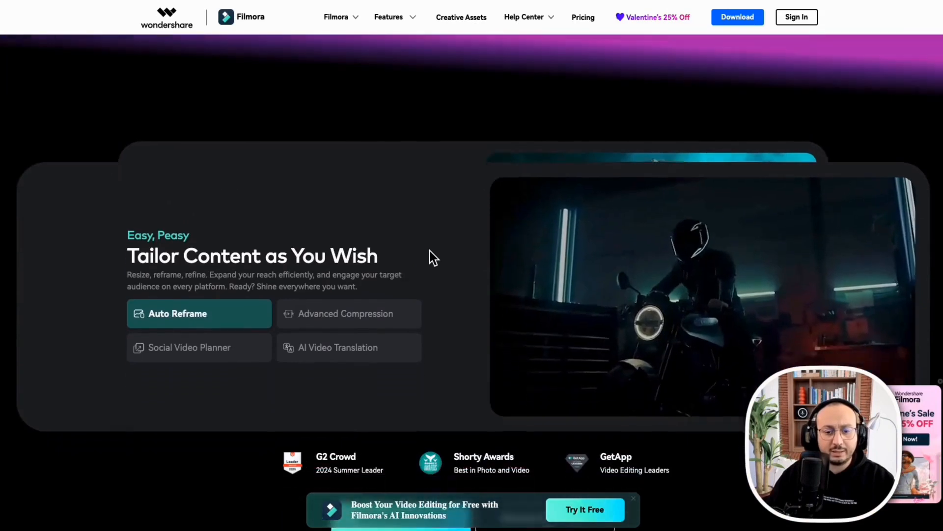
{"action": "scroll", "scroll_direction": "down", "scroll_amount": 3}
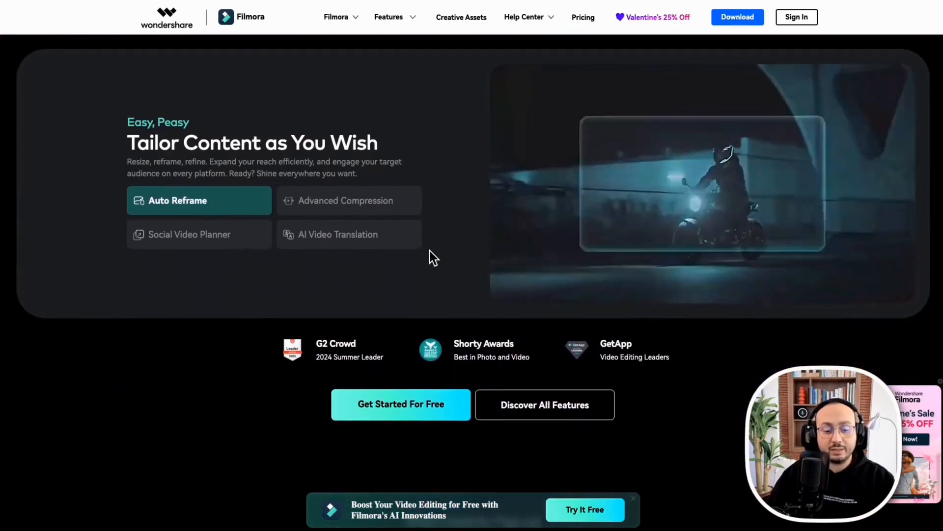
{"action": "scroll", "scroll_direction": "down", "scroll_amount": 3}
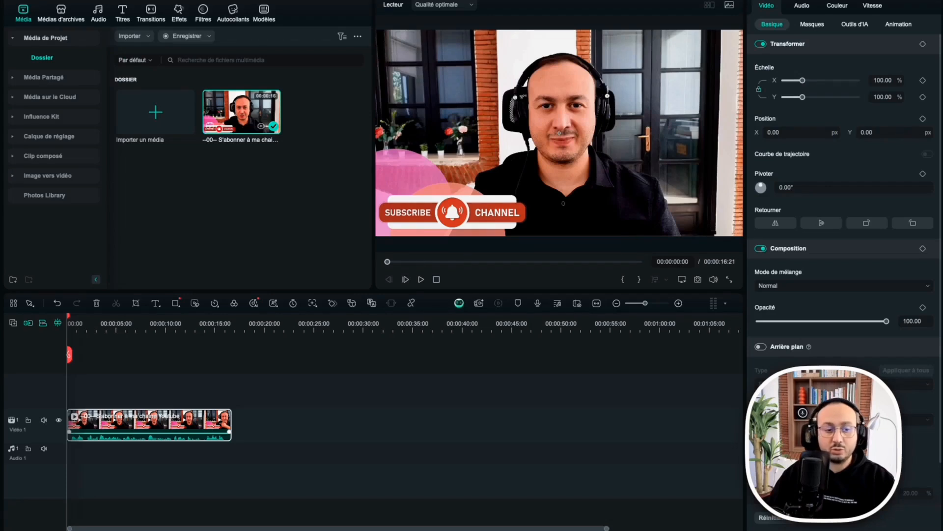
{"action": "mouse_move", "coordinate": [202, 424]}
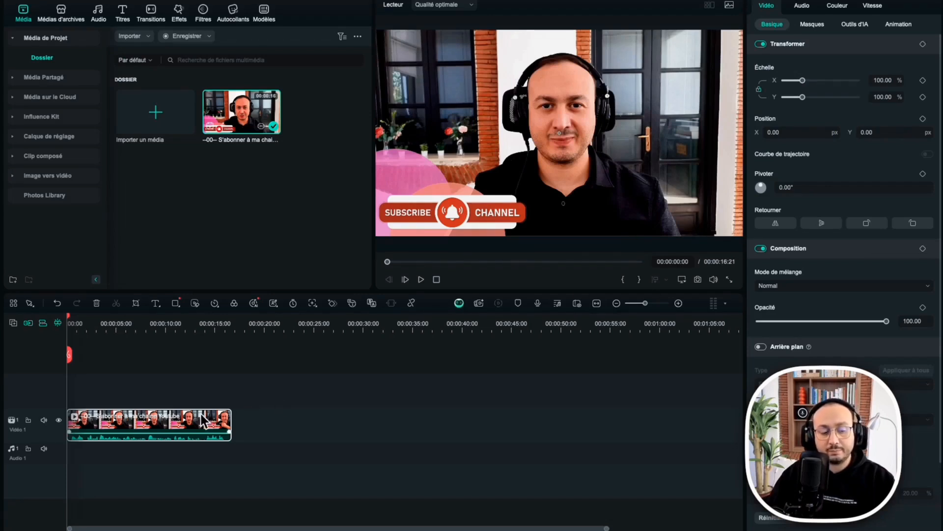
{"action": "mouse_move", "coordinate": [198, 425]}
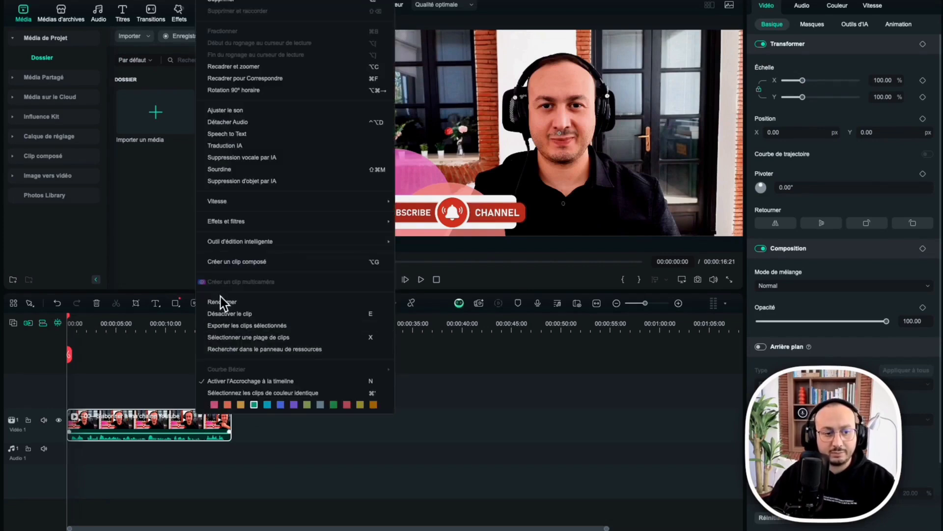
{"action": "mouse_move", "coordinate": [243, 153]}
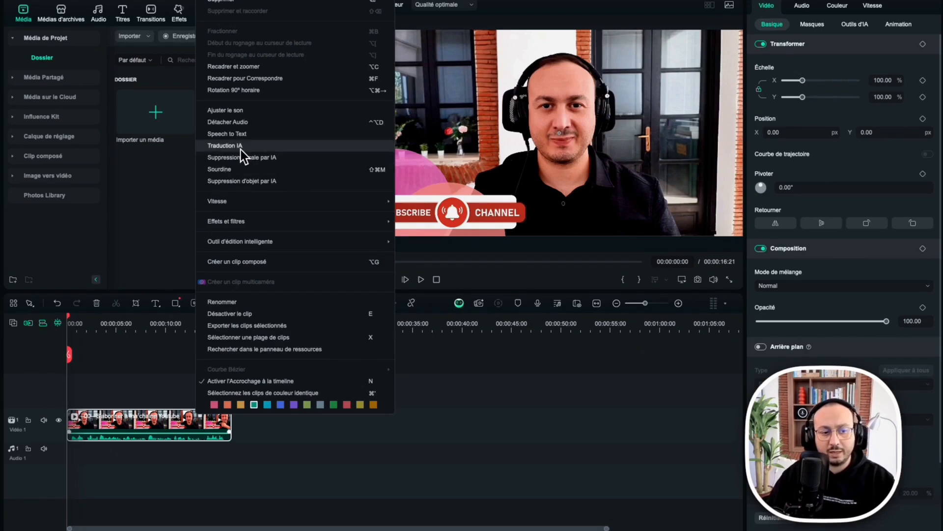
Set AI translation from French (France) to English (US) and request it.
{"action": "left_click", "coordinate": [225, 146]}
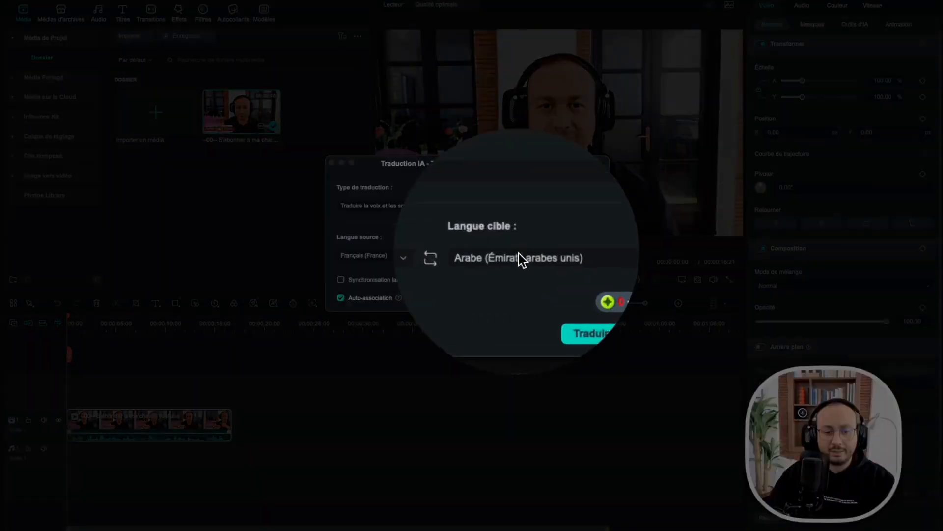
{"action": "left_click", "coordinate": [537, 255]}
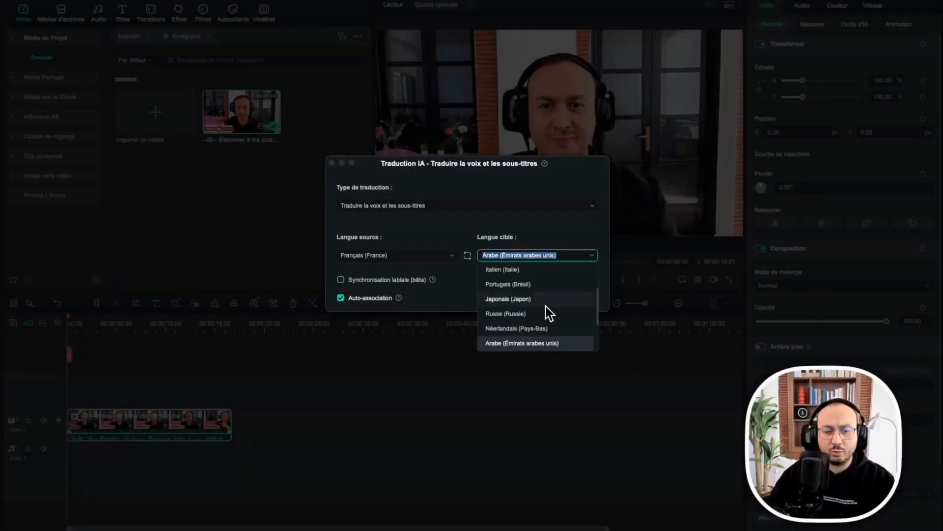
{"action": "scroll", "scroll_direction": "down", "scroll_amount": 3}
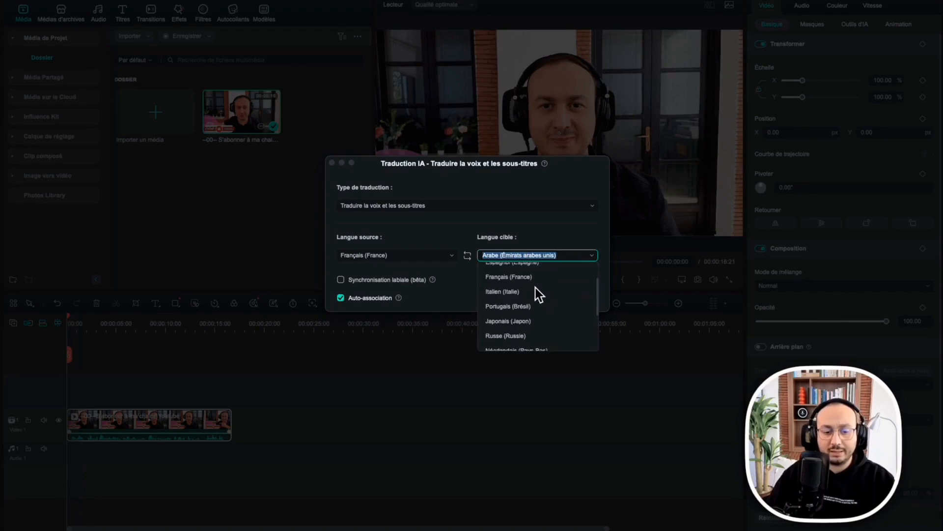
{"action": "mouse_move", "coordinate": [524, 292]}
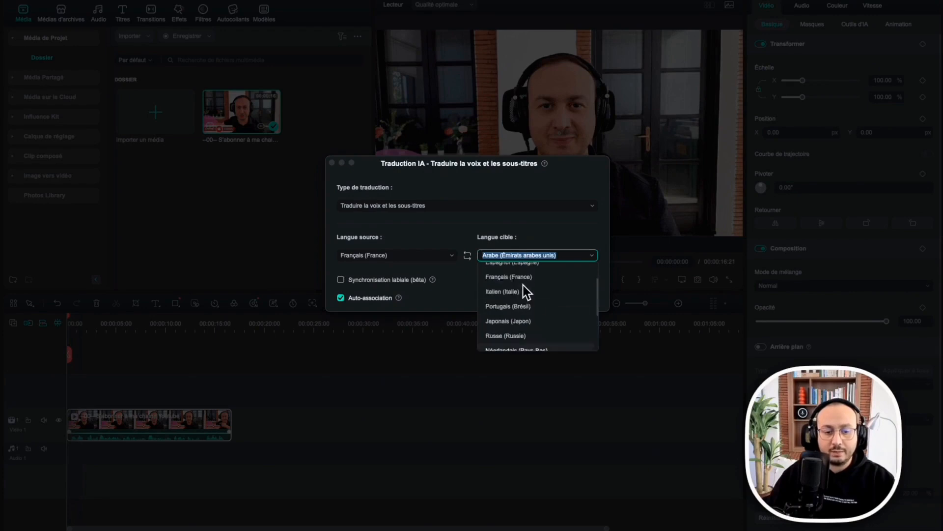
{"action": "left_click", "coordinate": [509, 263]}
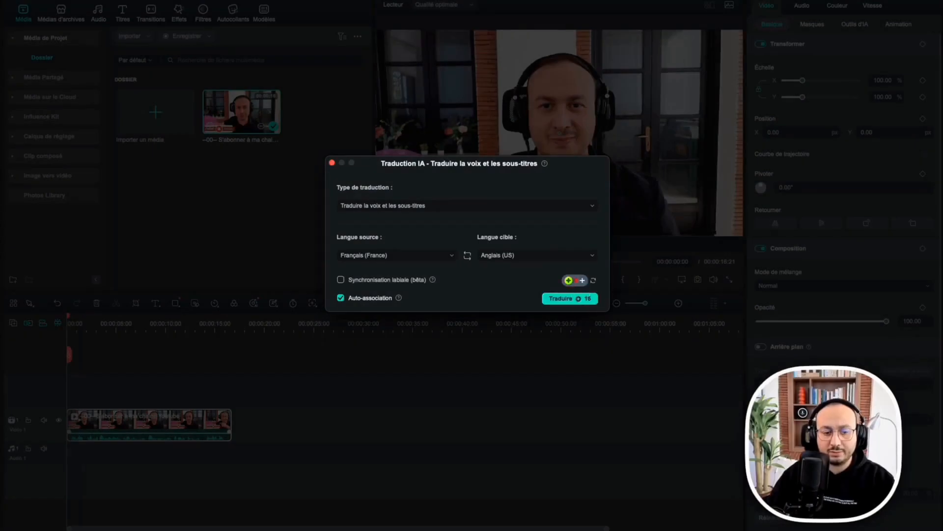
{"action": "left_click", "coordinate": [569, 299]}
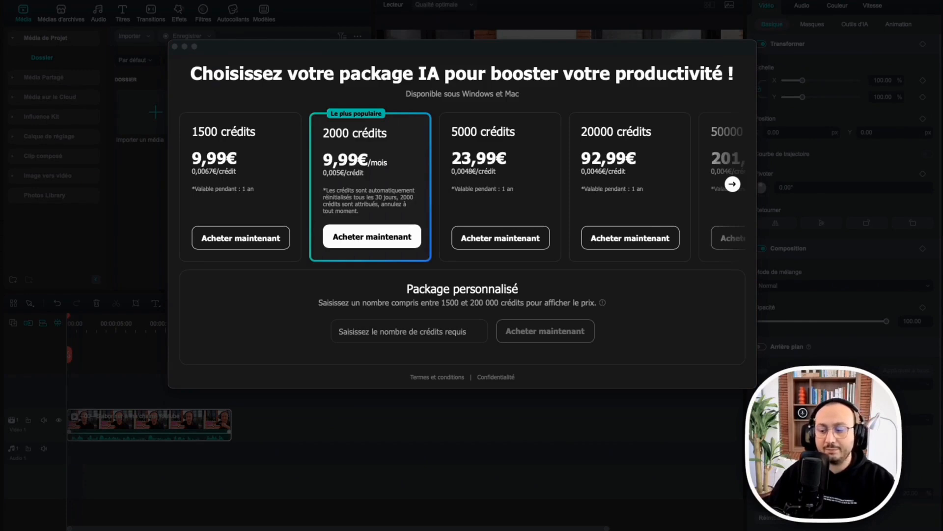
{"action": "mouse_move", "coordinate": [230, 189]}
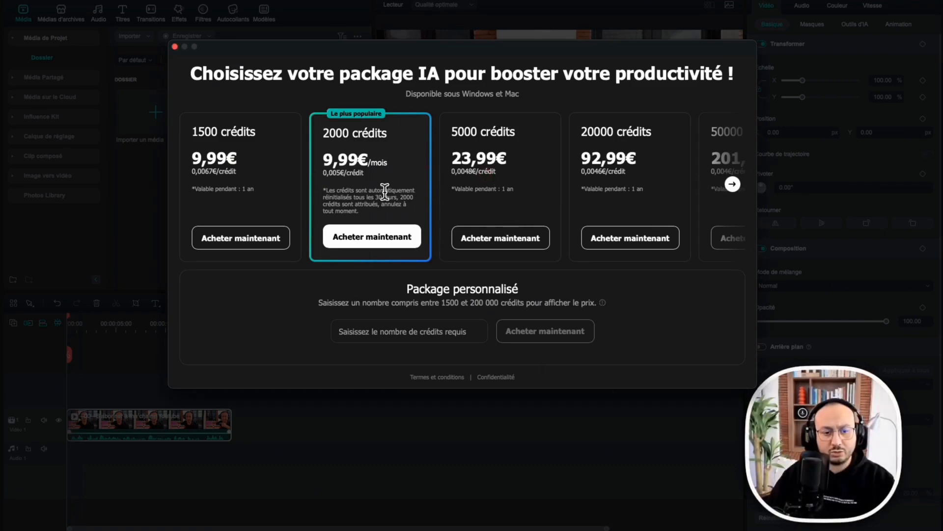
Browse the credit packages up to the largest ones, then close the offer.
{"action": "left_click", "coordinate": [732, 184]}
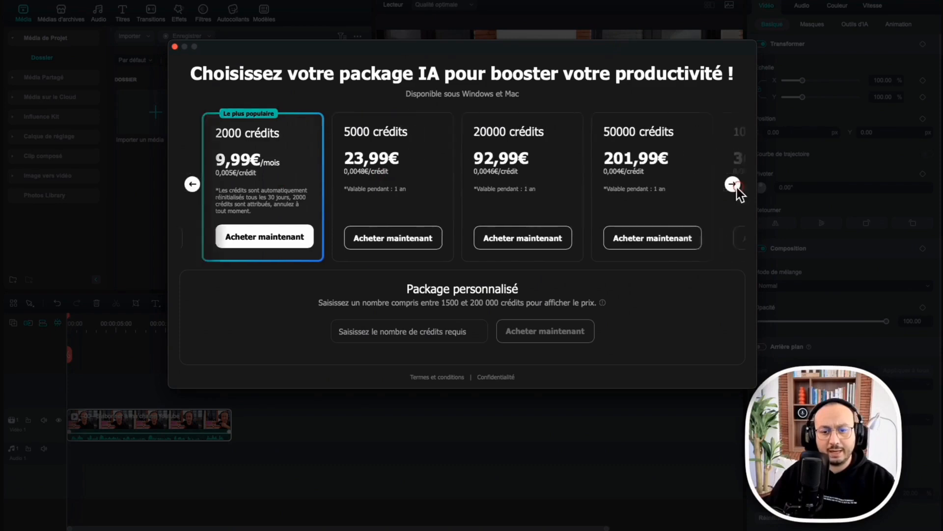
{"action": "left_click", "coordinate": [732, 184]}
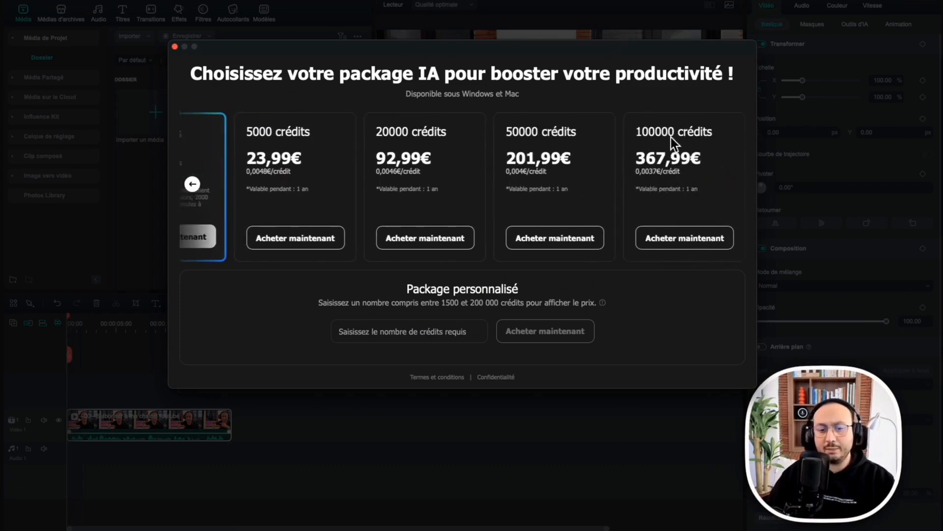
{"action": "mouse_move", "coordinate": [730, 172]}
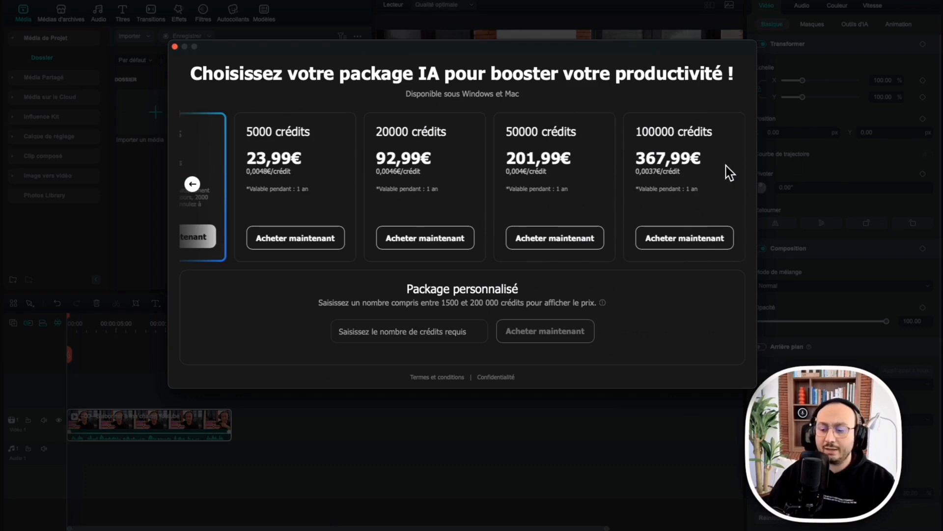
{"action": "mouse_move", "coordinate": [726, 170]}
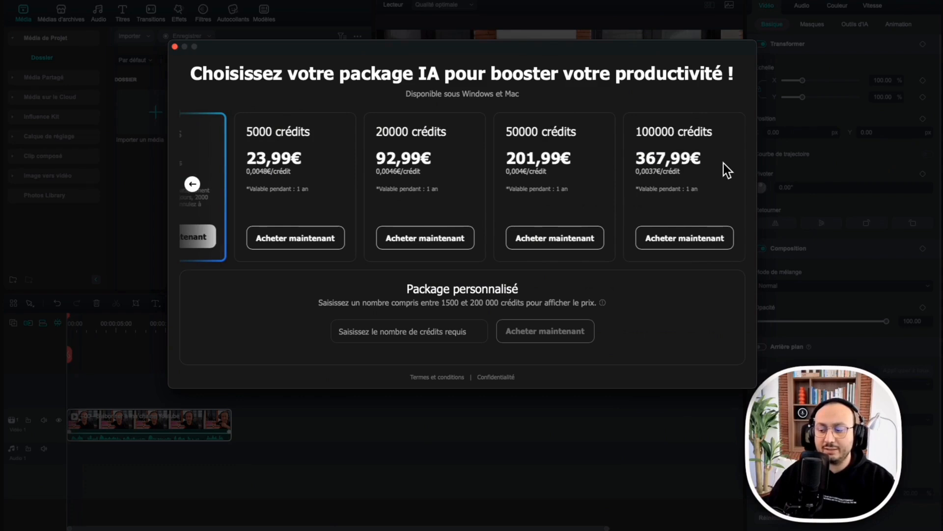
{"action": "mouse_move", "coordinate": [548, 343]}
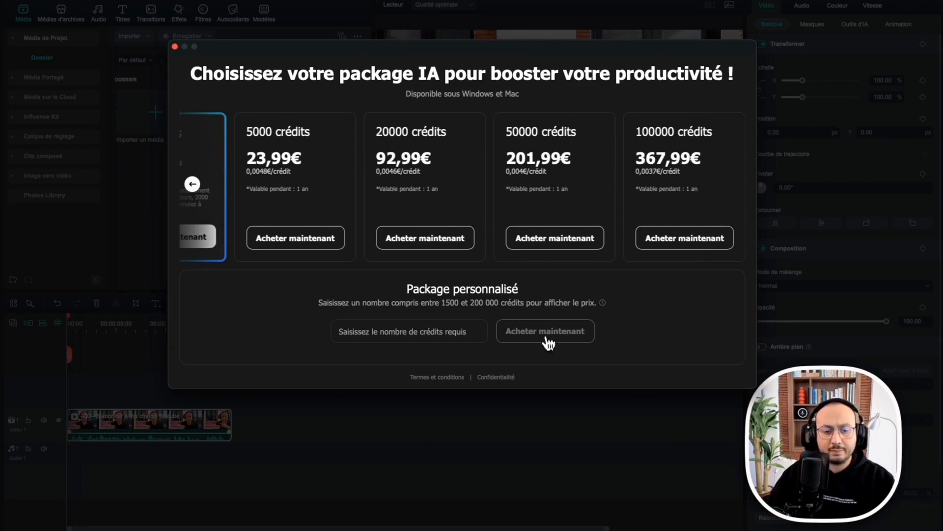
{"action": "mouse_move", "coordinate": [174, 48]}
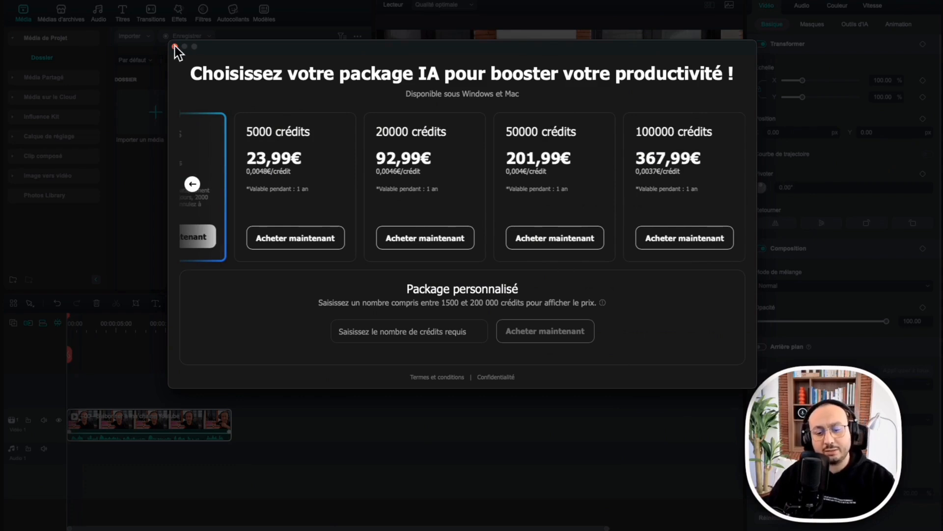
{"action": "left_click", "coordinate": [174, 46]}
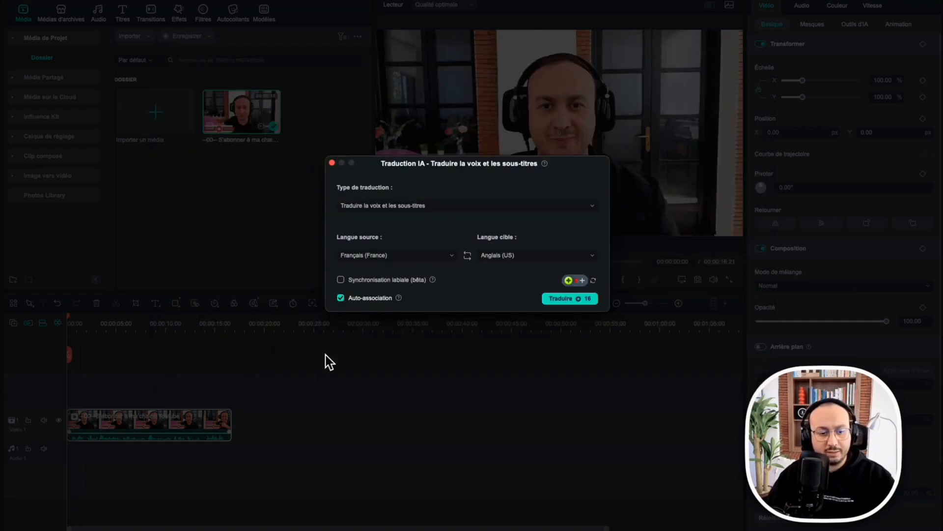
{"action": "mouse_move", "coordinate": [467, 256]}
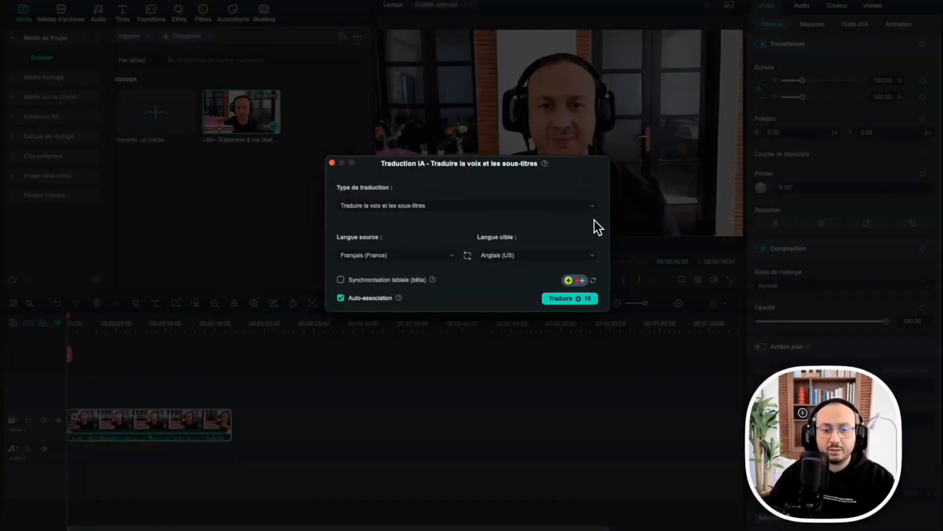
Dismiss the Traduction IA dialog without starting the translation.
{"action": "left_click", "coordinate": [332, 162]}
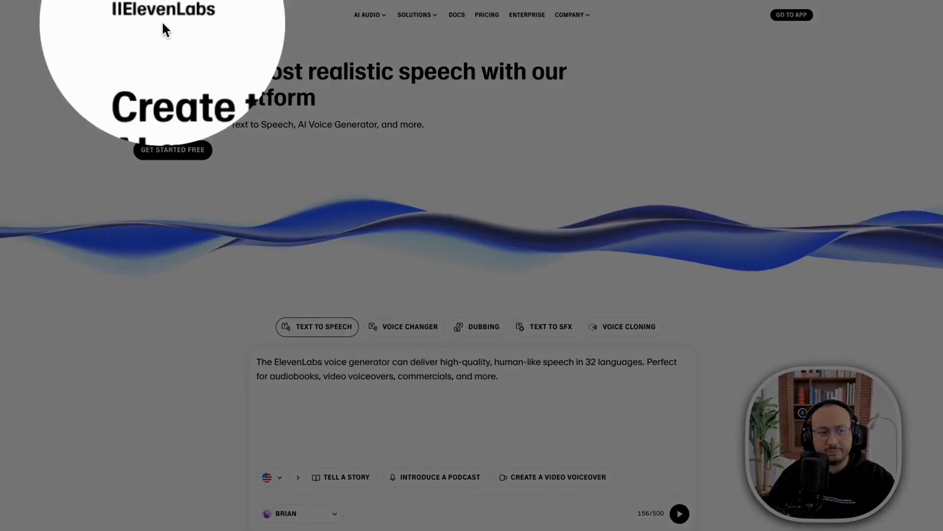
Go to the ElevenLabs home page, then open the Dubbing section.
{"action": "left_click", "coordinate": [162, 27]}
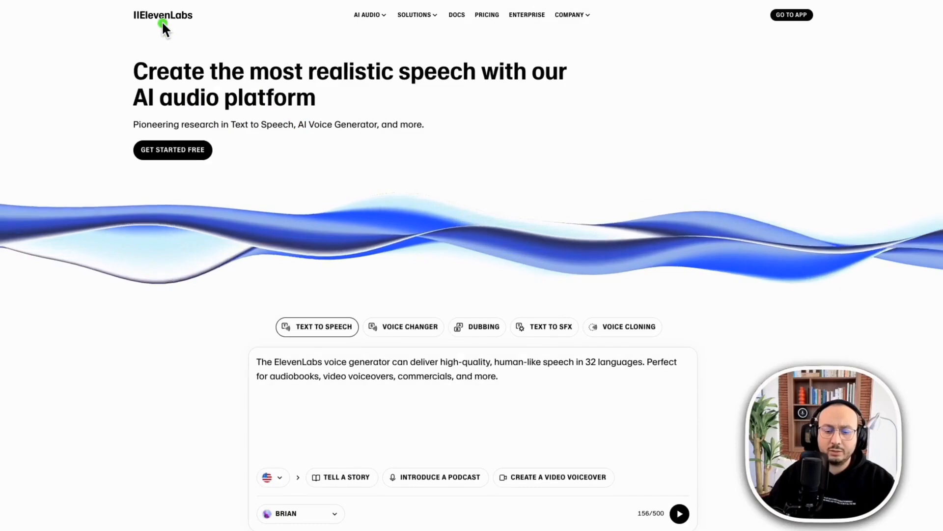
{"action": "mouse_move", "coordinate": [756, 110]}
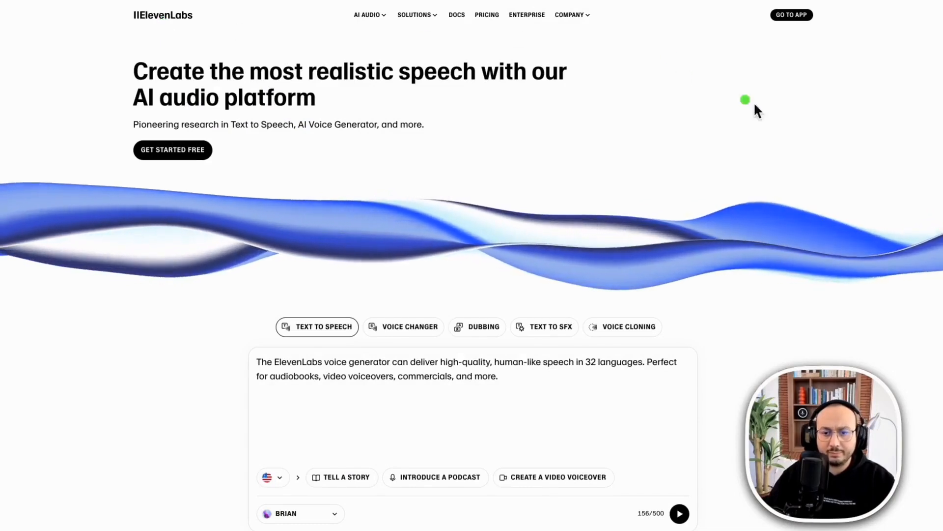
{"action": "mouse_move", "coordinate": [786, 22]}
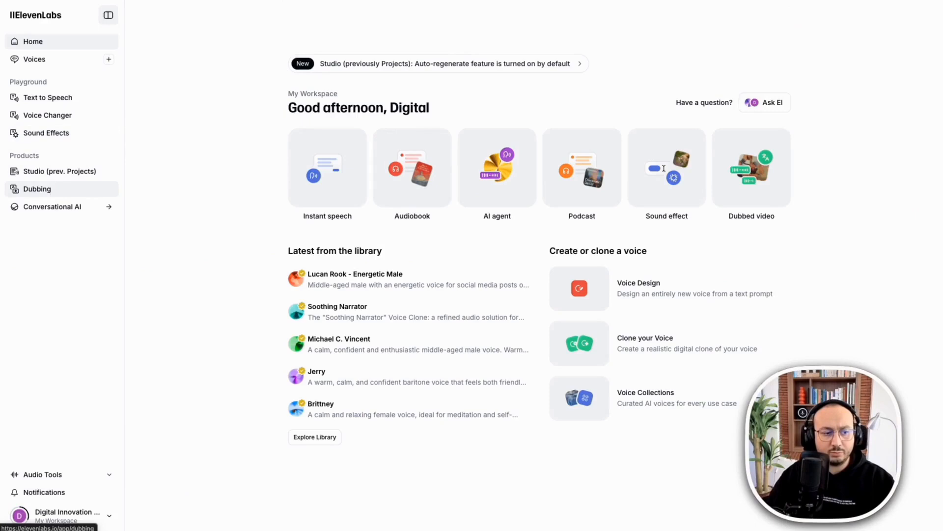
{"action": "left_click", "coordinate": [37, 188]}
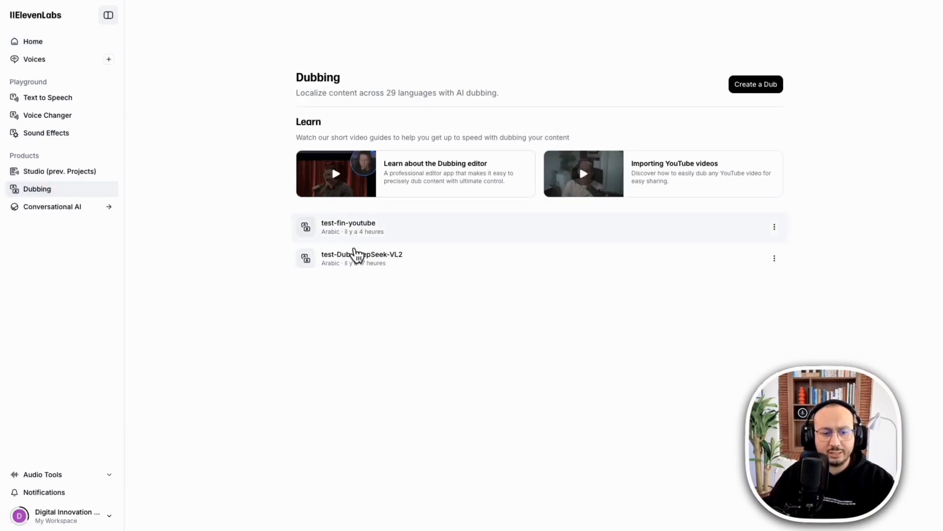
{"action": "left_click", "coordinate": [756, 84]}
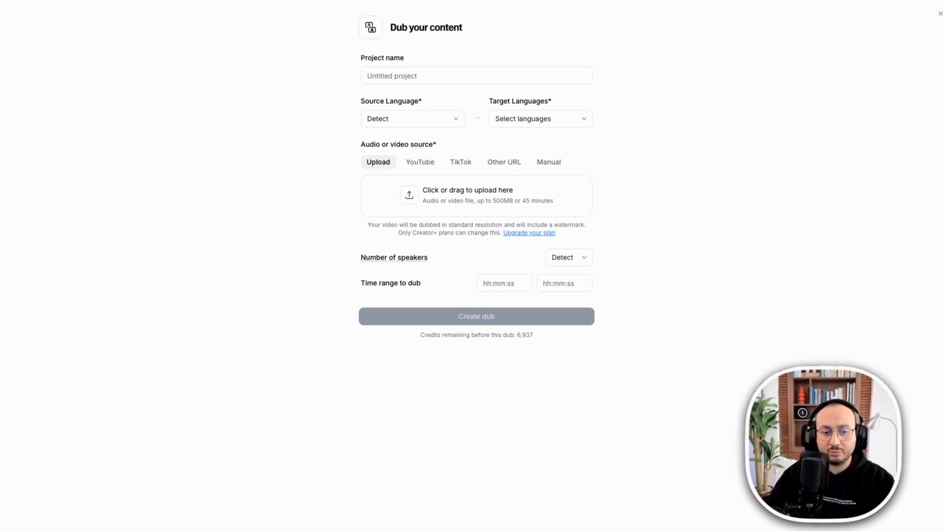
{"action": "mouse_move", "coordinate": [799, 158]}
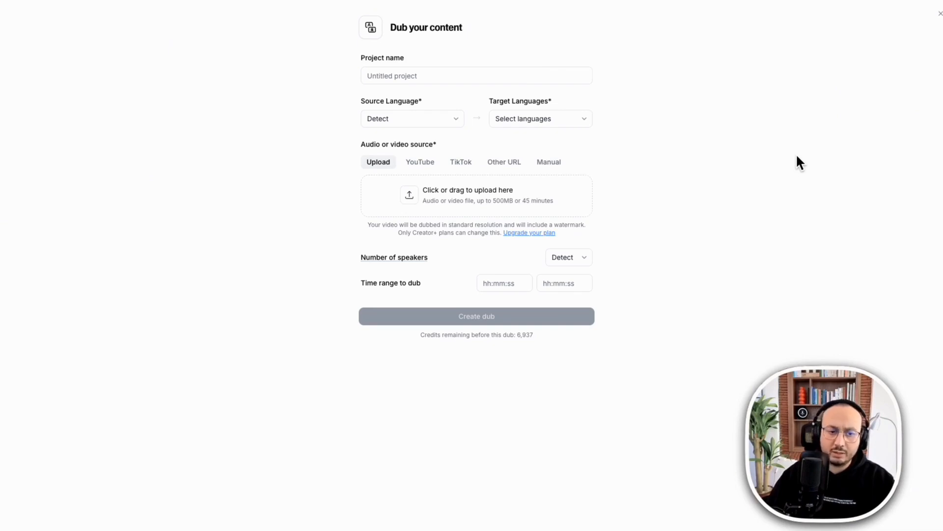
{"action": "mouse_move", "coordinate": [307, 162]}
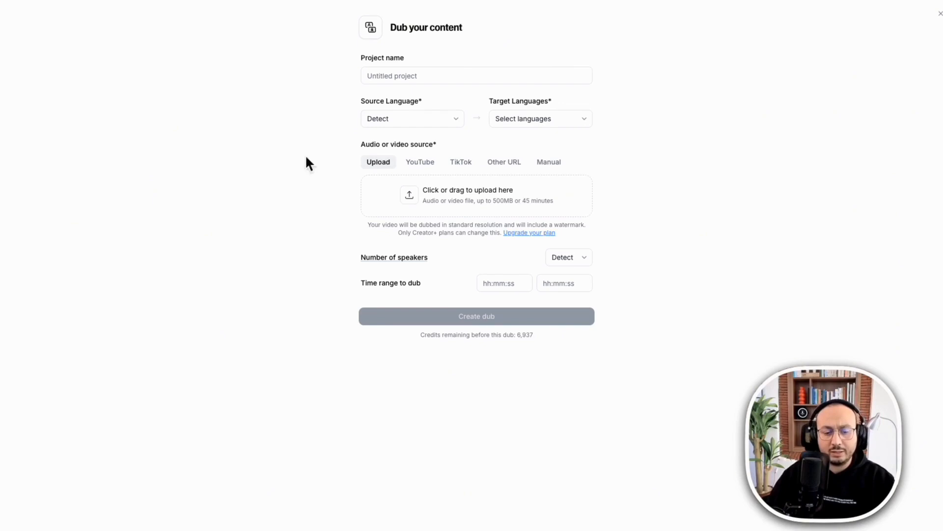
{"action": "mouse_move", "coordinate": [876, 266]}
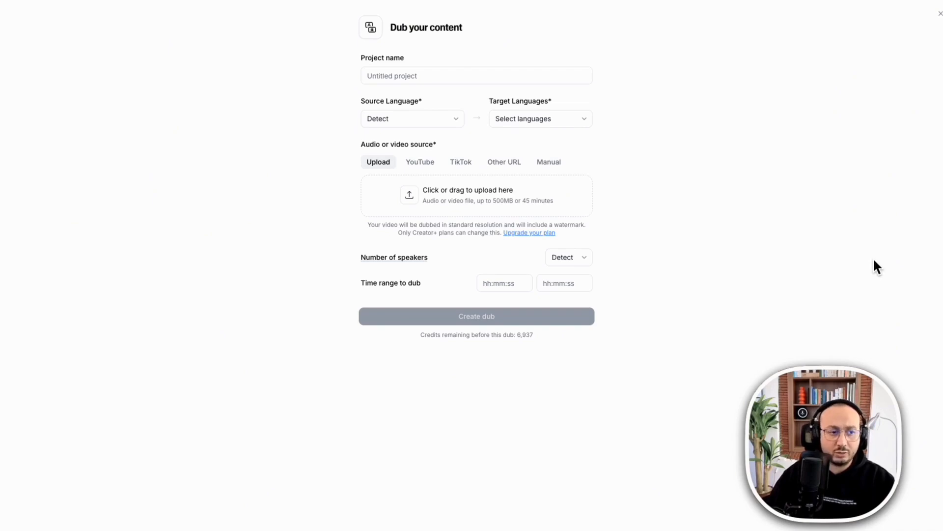
{"action": "mouse_move", "coordinate": [877, 287]}
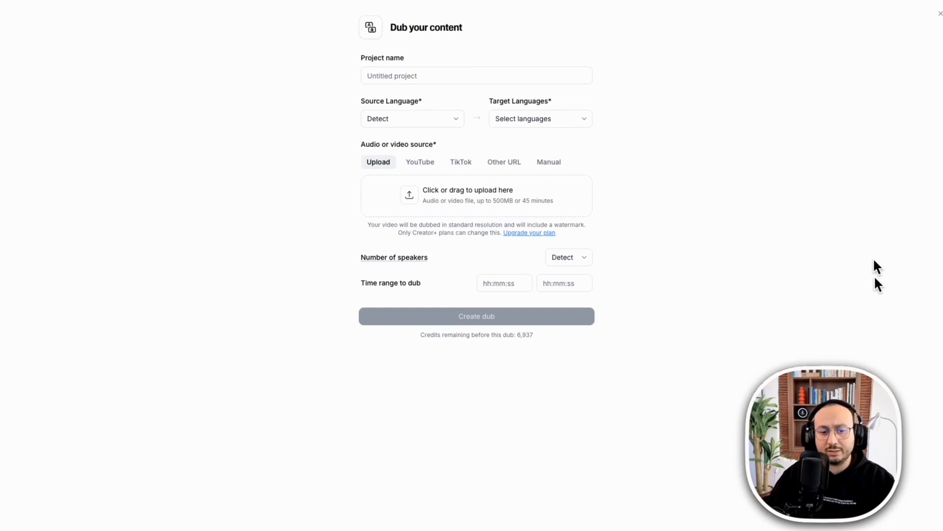
{"action": "mouse_move", "coordinate": [871, 275]}
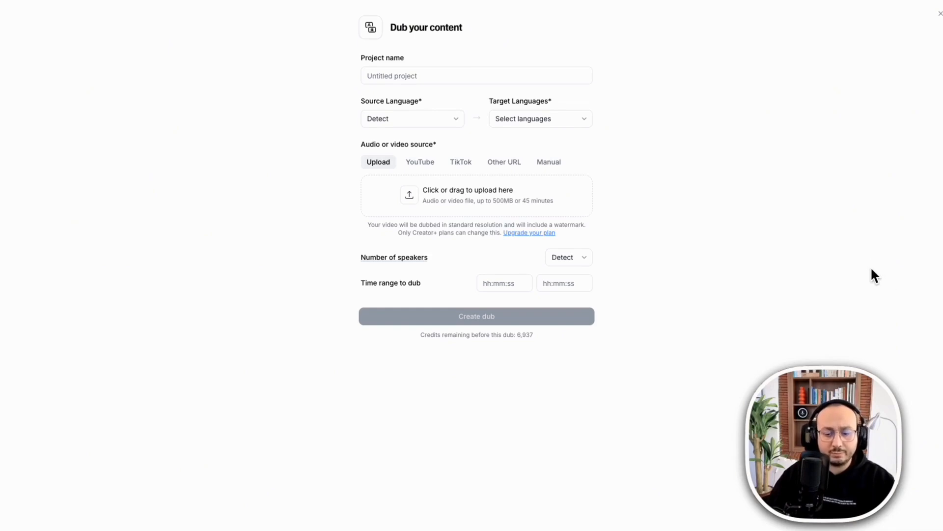
{"action": "mouse_move", "coordinate": [604, 155]}
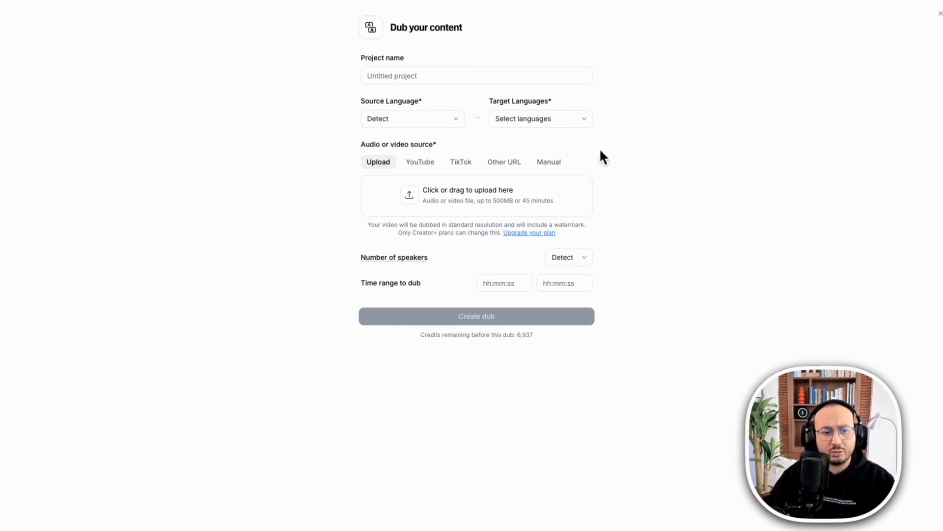
{"action": "mouse_move", "coordinate": [509, 350]}
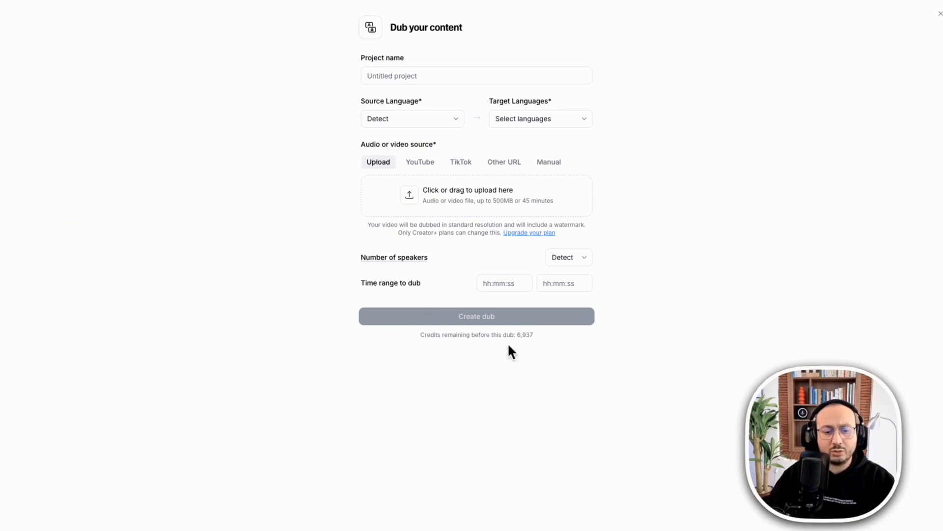
Bring up the Dub your content form with source language, upload and speaker detection fields.
{"action": "left_click", "coordinate": [474, 313]}
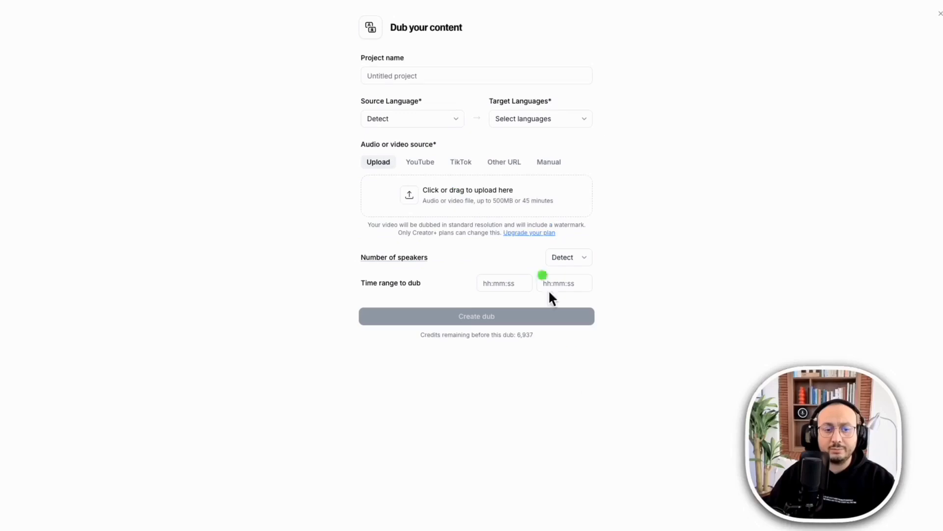
{"action": "mouse_move", "coordinate": [674, 101]}
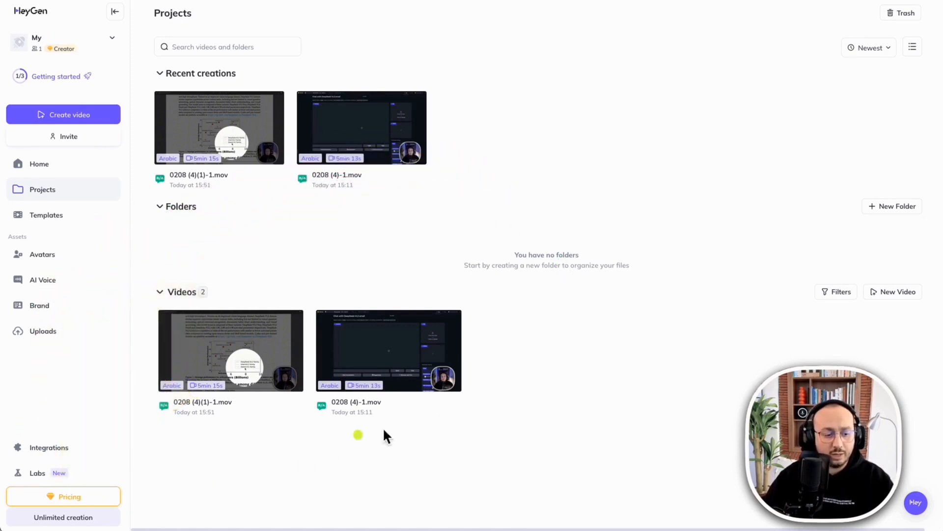
{"action": "mouse_move", "coordinate": [476, 256]}
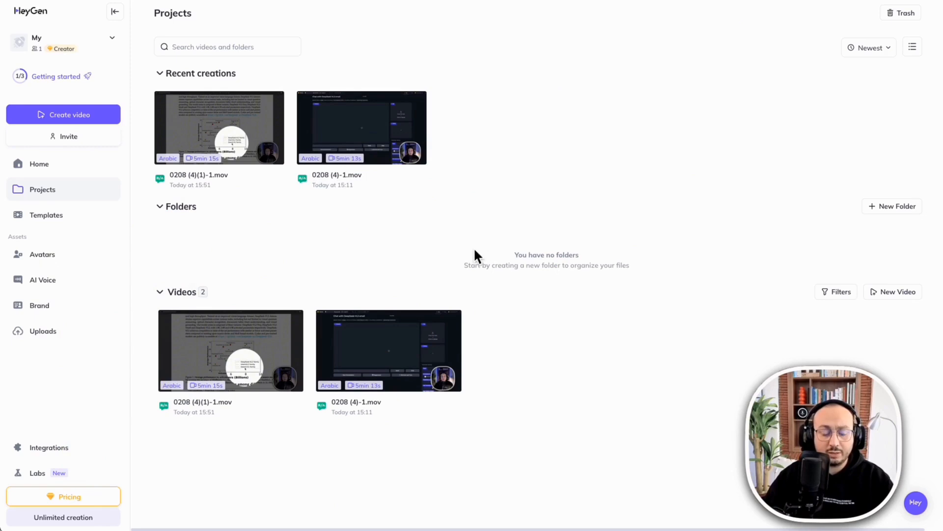
{"action": "mouse_move", "coordinate": [595, 109]}
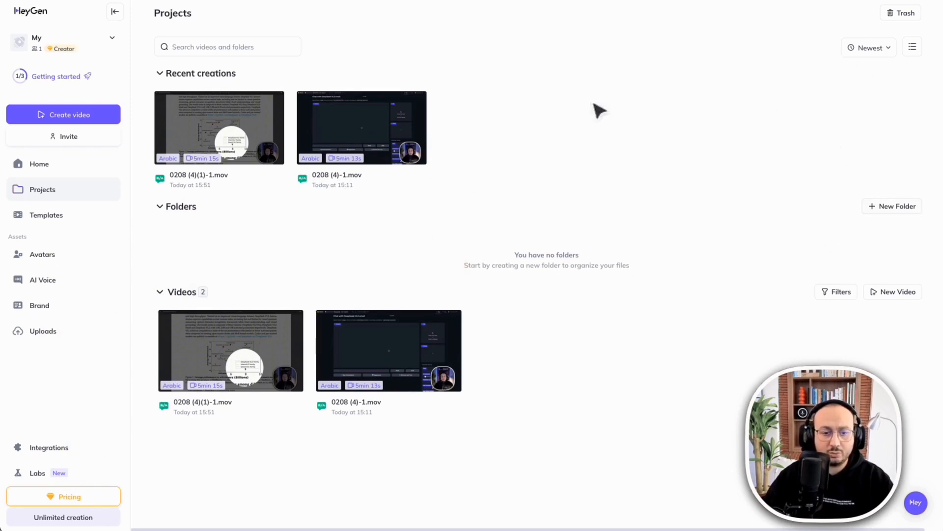
Start a new Video Translation and upload the clip 0208 (4)(2)-1.mov.
{"action": "left_click", "coordinate": [63, 115]}
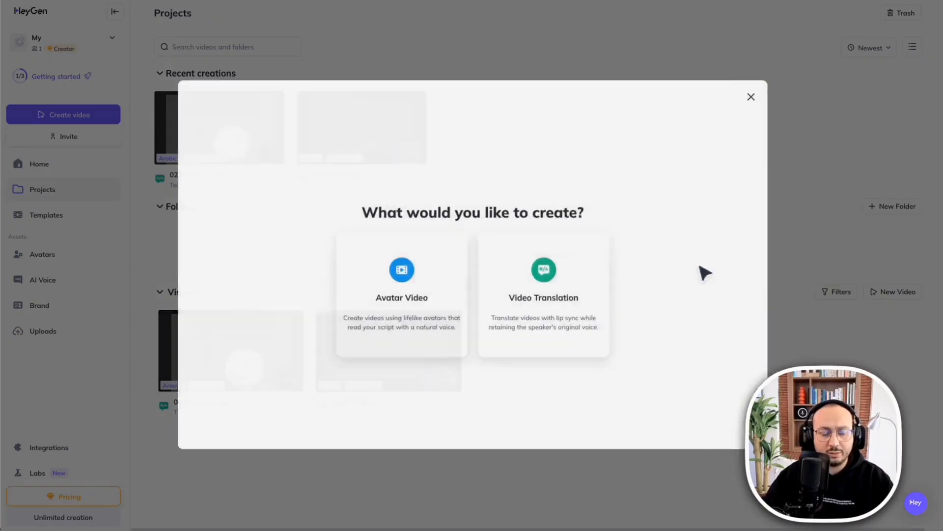
{"action": "left_click", "coordinate": [544, 298]}
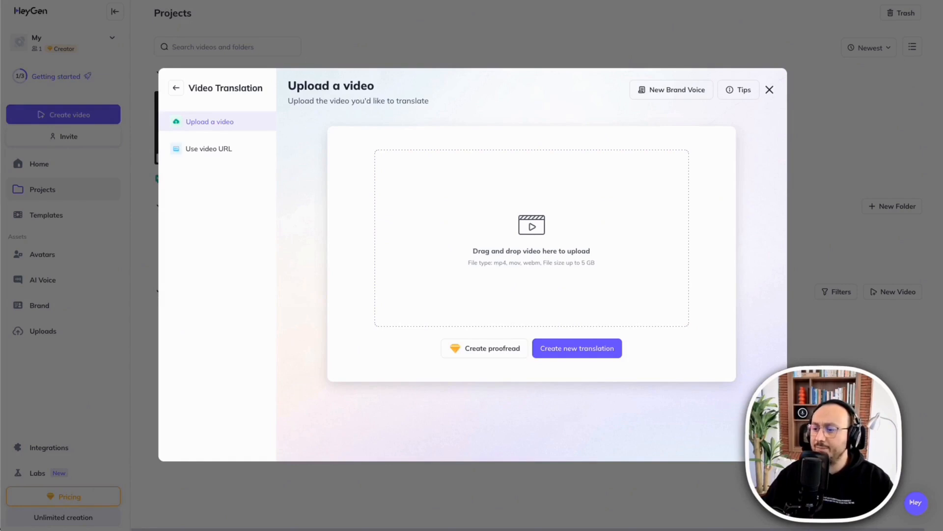
{"action": "left_click", "coordinate": [531, 237]}
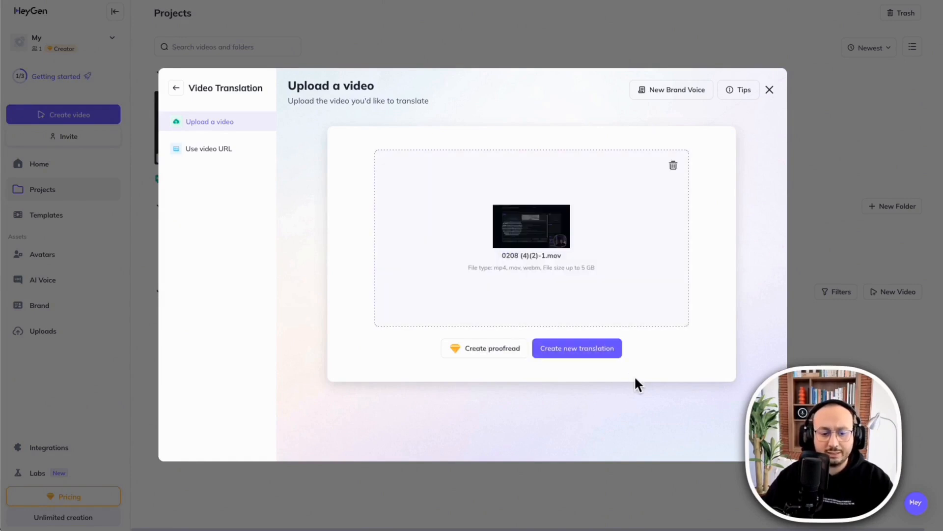
{"action": "left_click", "coordinate": [479, 348]}
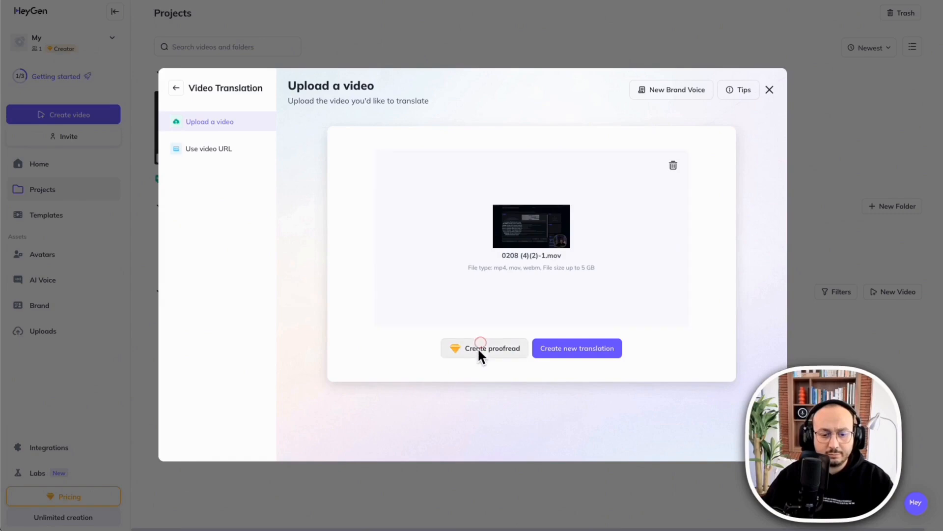
Try Create proofread, bringing up the Creator-vs-Enterprise upgrade popup.
{"action": "left_click", "coordinate": [480, 348]}
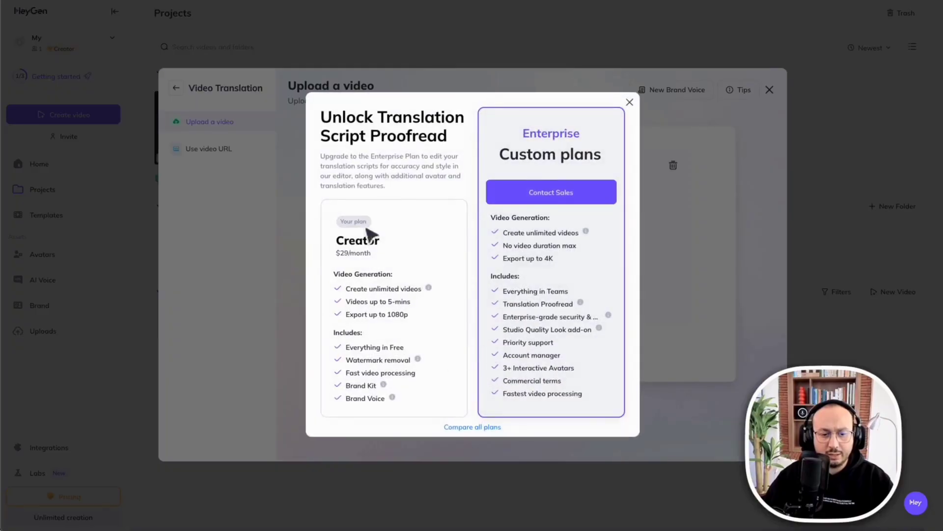
{"action": "mouse_move", "coordinate": [412, 316]}
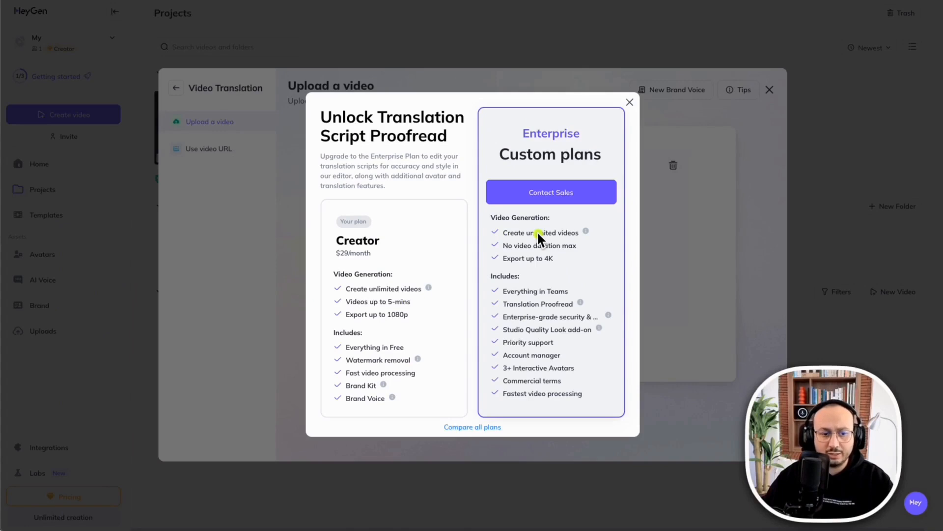
{"action": "mouse_move", "coordinate": [548, 237]}
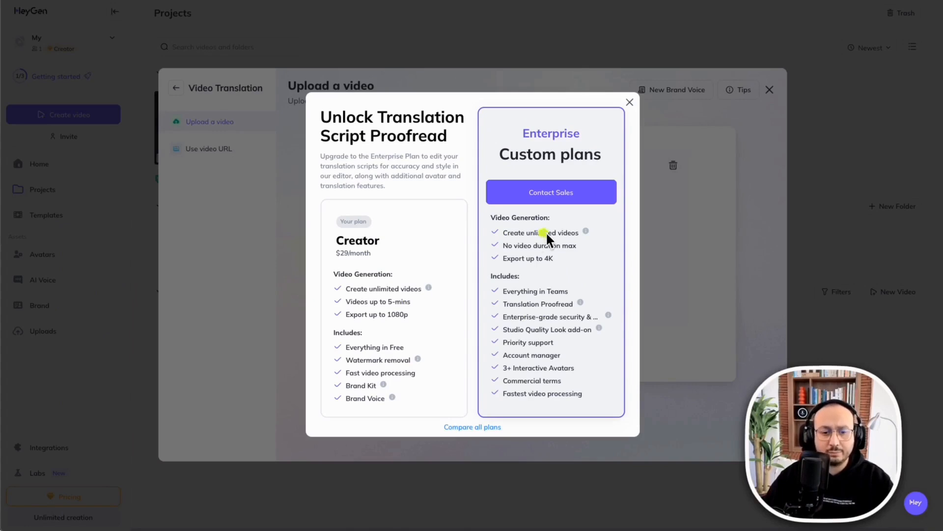
{"action": "mouse_move", "coordinate": [157, 120]}
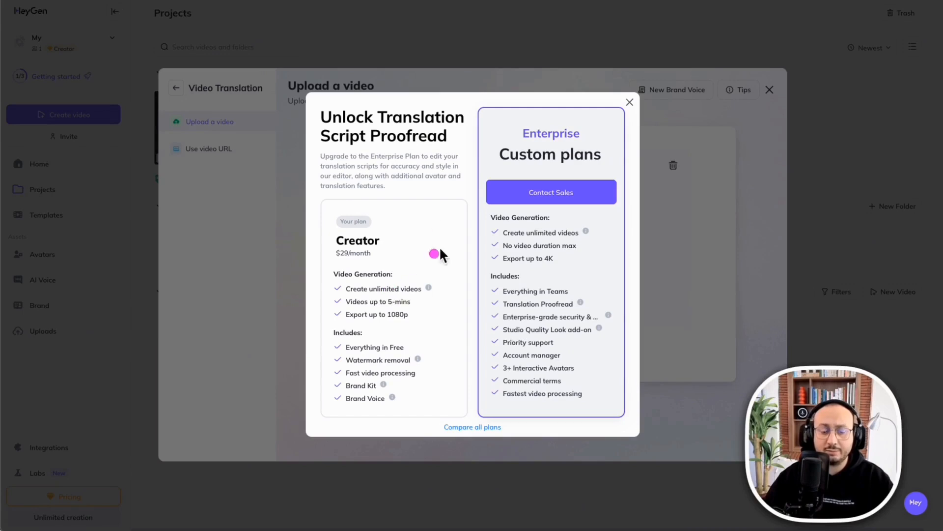
{"action": "mouse_move", "coordinate": [738, 78]}
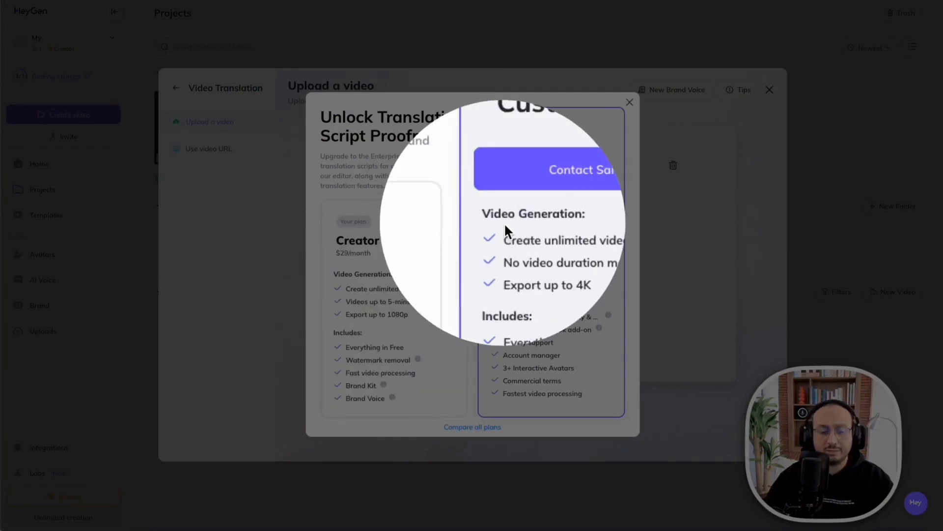
{"action": "mouse_move", "coordinate": [385, 320]}
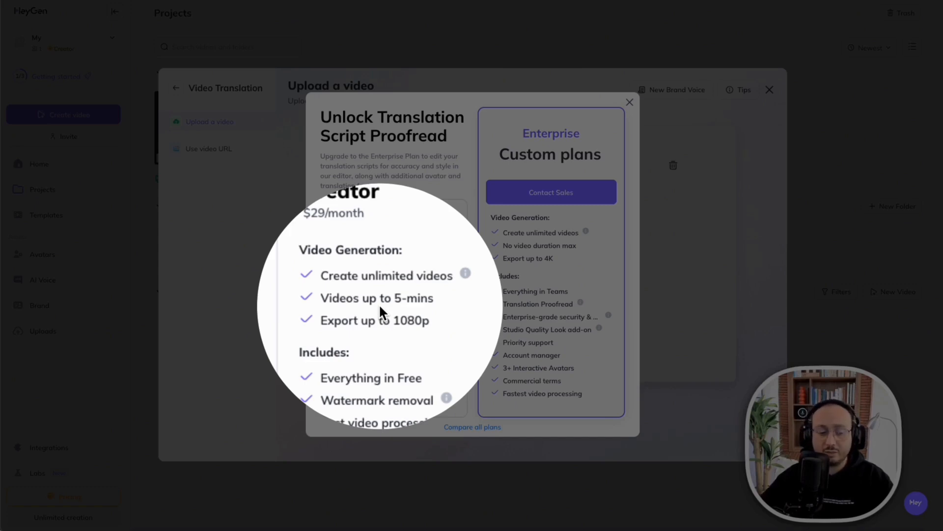
{"action": "mouse_move", "coordinate": [555, 278]}
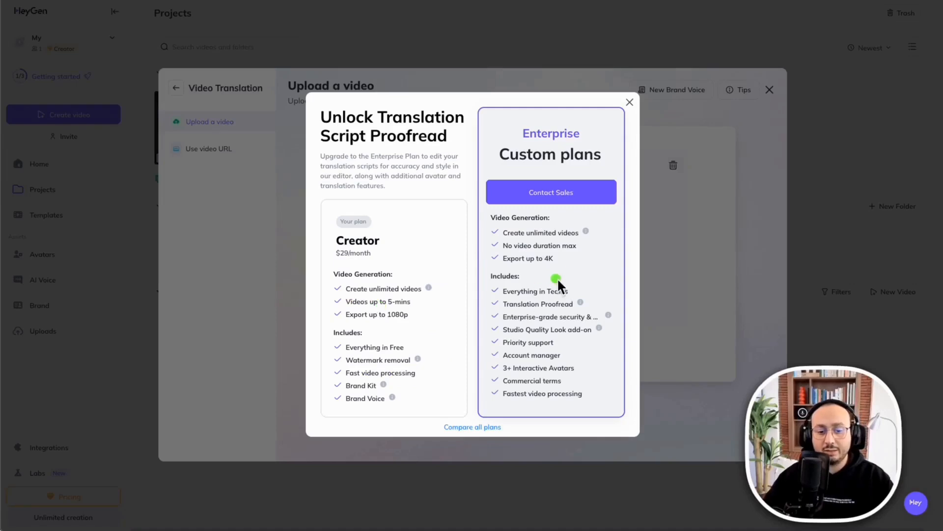
{"action": "mouse_move", "coordinate": [564, 248]}
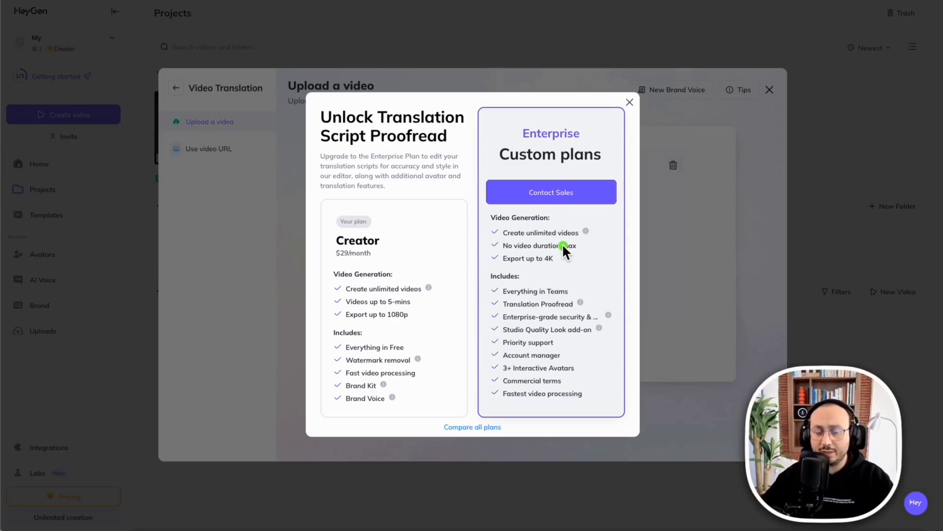
{"action": "mouse_move", "coordinate": [900, 247]}
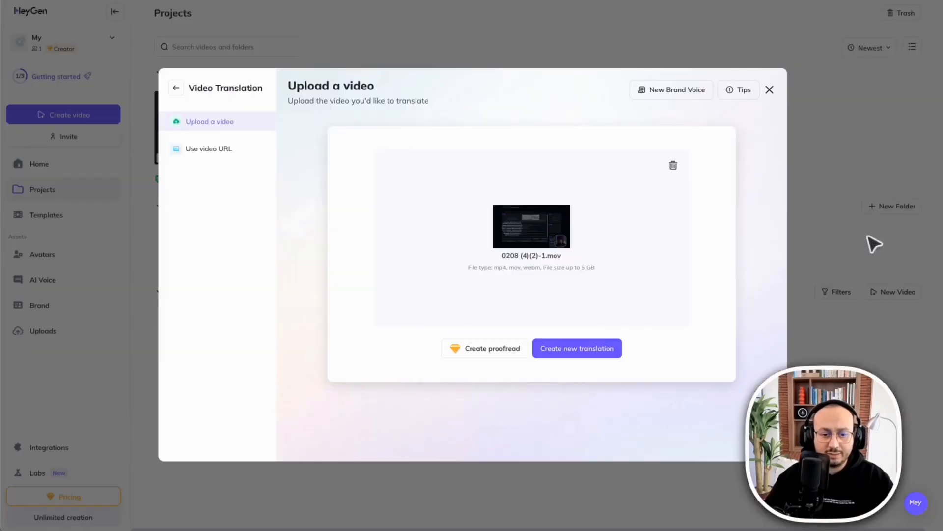
{"action": "mouse_move", "coordinate": [577, 378]}
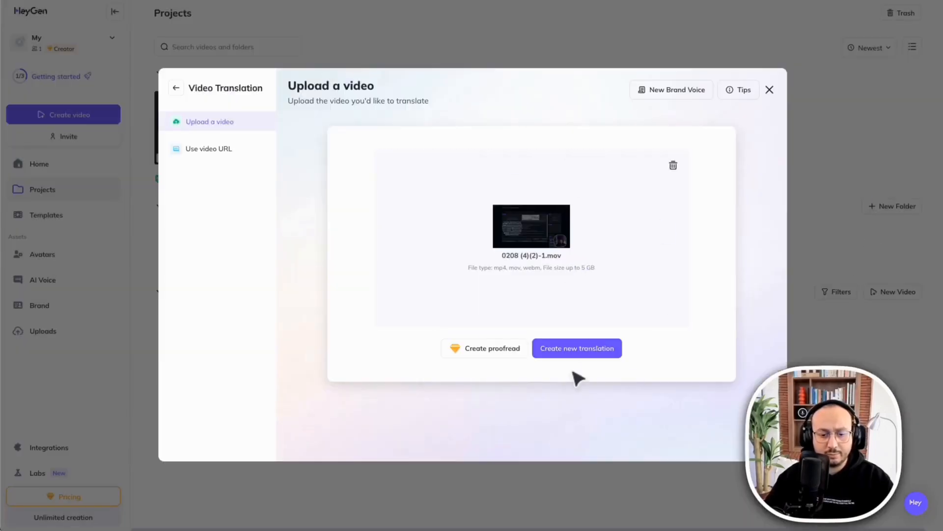
Create a new translation with French as the original language, then open the target language list.
{"action": "left_click", "coordinate": [577, 348]}
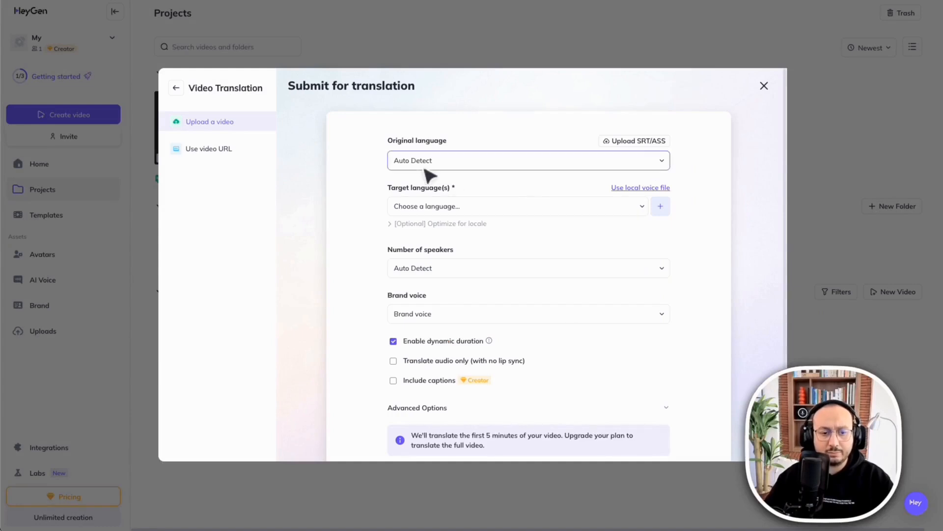
{"action": "right_click", "coordinate": [428, 172]}
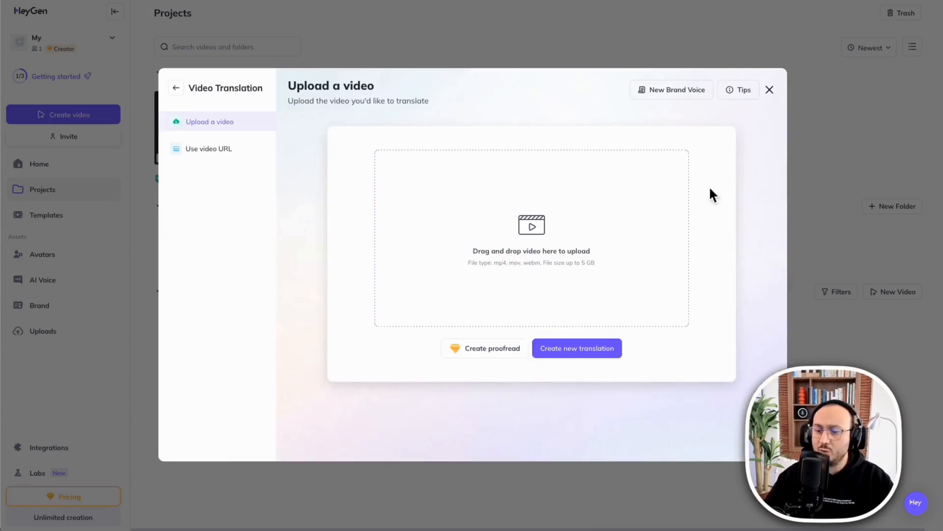
{"action": "left_click", "coordinate": [577, 348]}
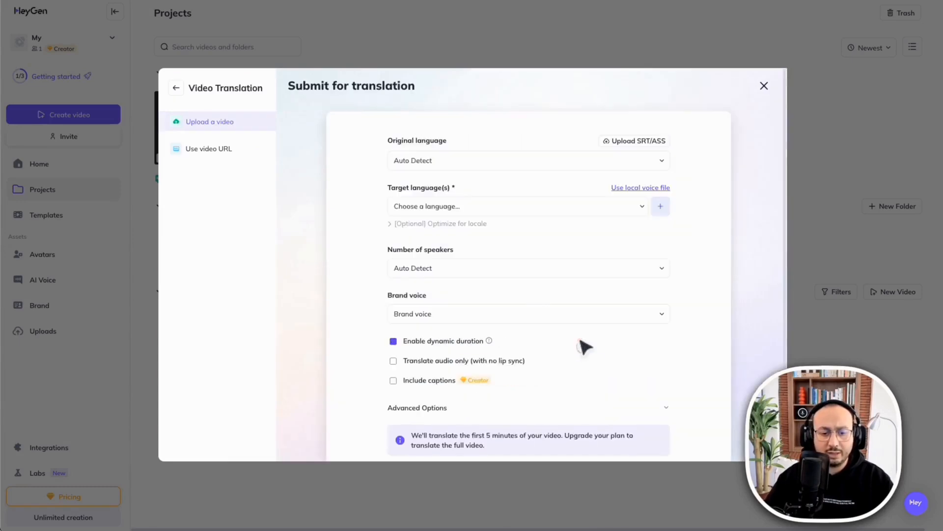
{"action": "left_click", "coordinate": [529, 161]}
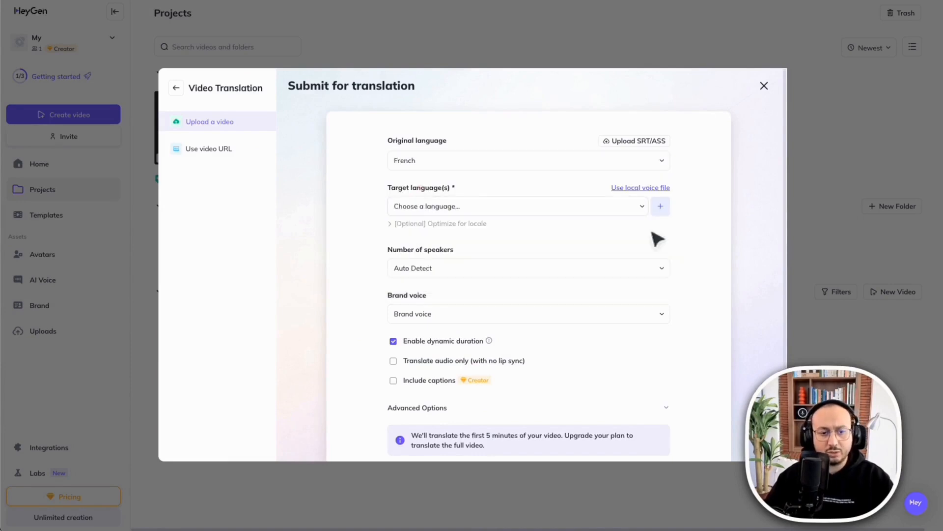
{"action": "left_click", "coordinate": [519, 206]}
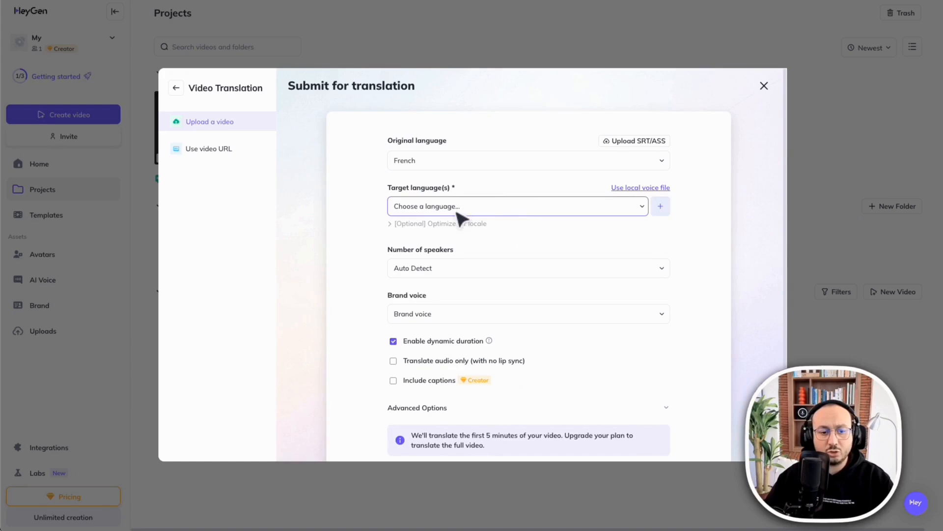
{"action": "left_click", "coordinate": [518, 206]}
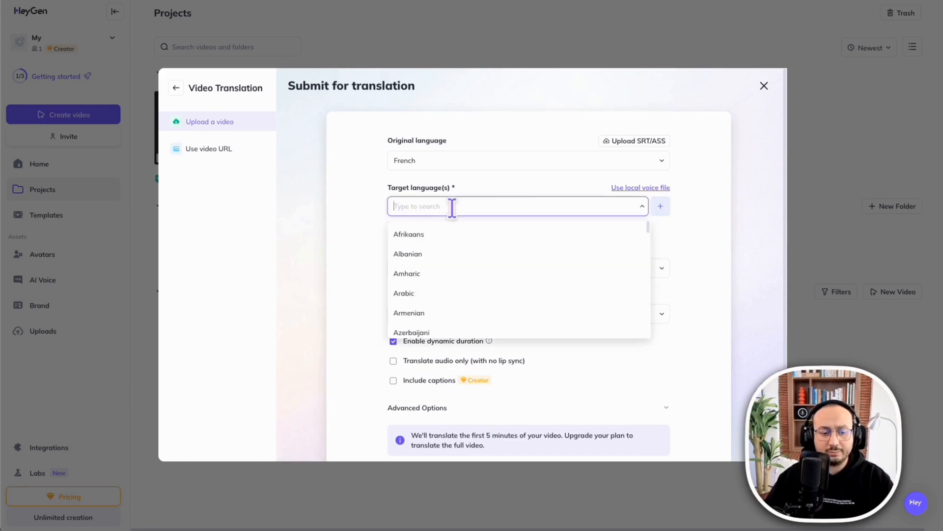
{"action": "mouse_move", "coordinate": [433, 300]}
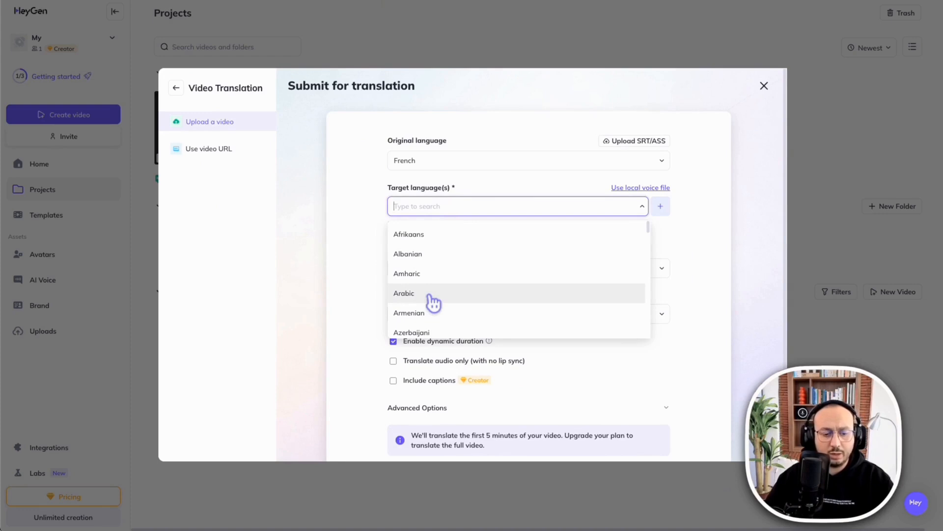
Choose Arabic as the target language, leaving locale at (Original accent).
{"action": "left_click", "coordinate": [404, 293]}
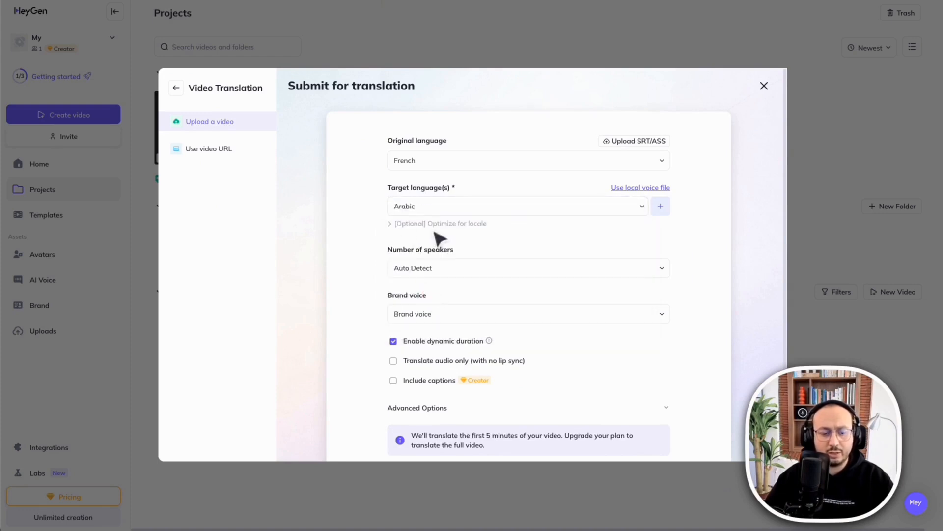
{"action": "left_click", "coordinate": [518, 206]}
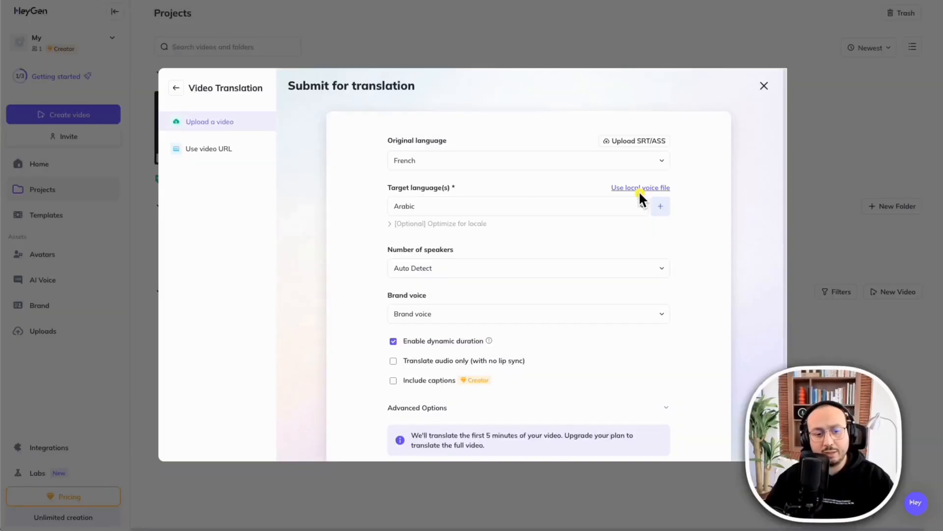
{"action": "mouse_move", "coordinate": [269, 98]}
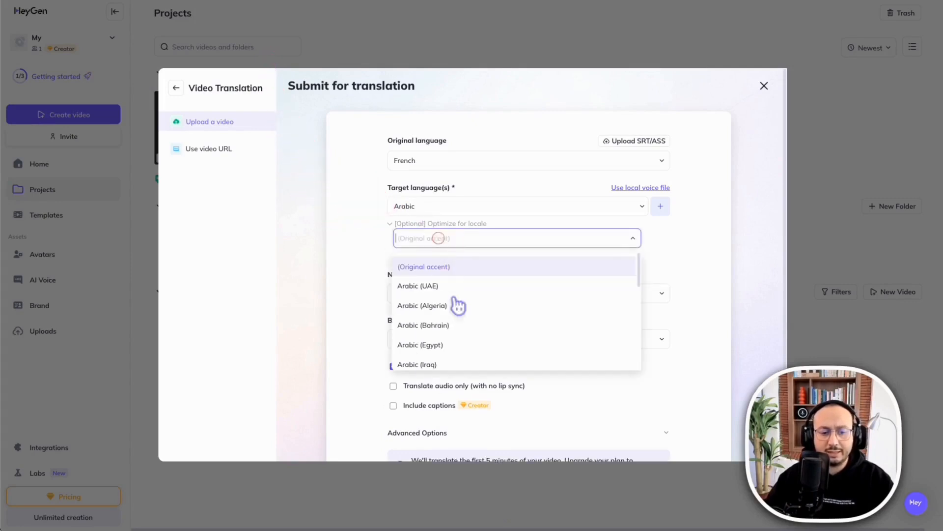
{"action": "scroll", "scroll_direction": "down", "scroll_amount": 3}
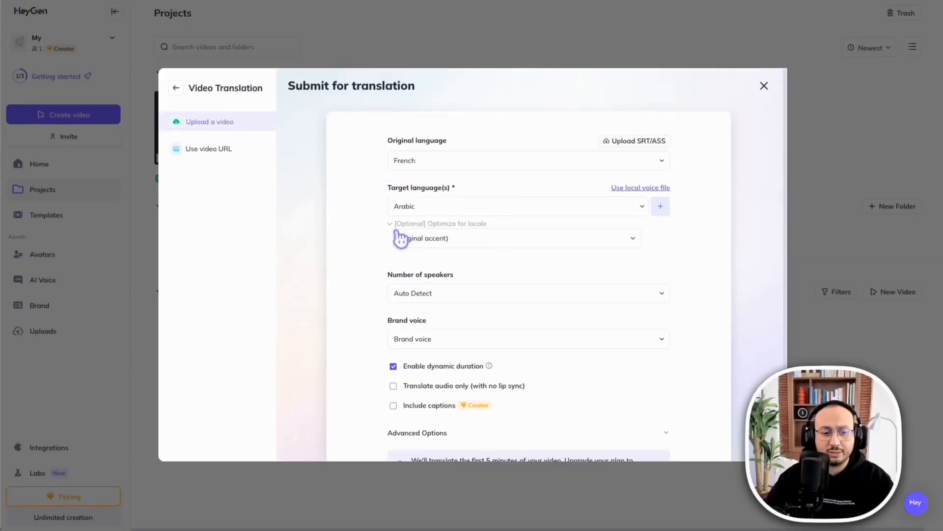
{"action": "left_click", "coordinate": [529, 293]}
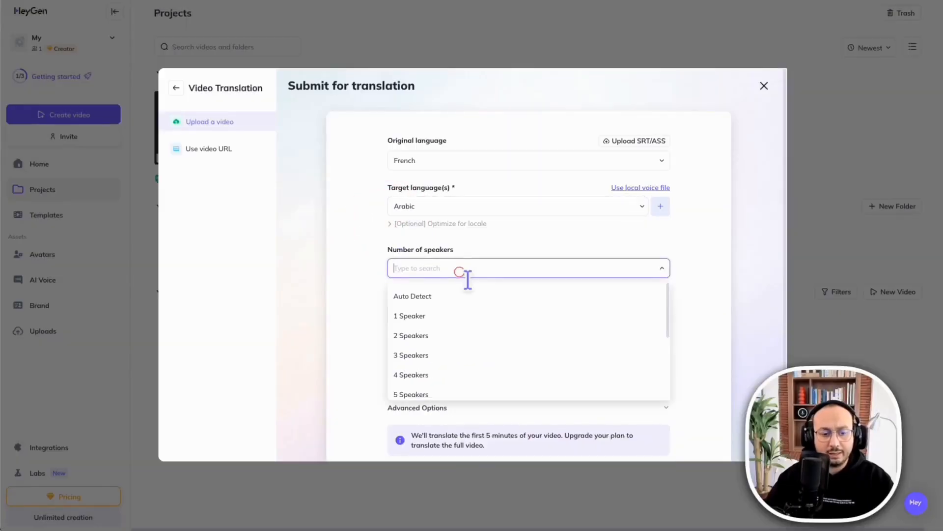
{"action": "mouse_move", "coordinate": [436, 320]}
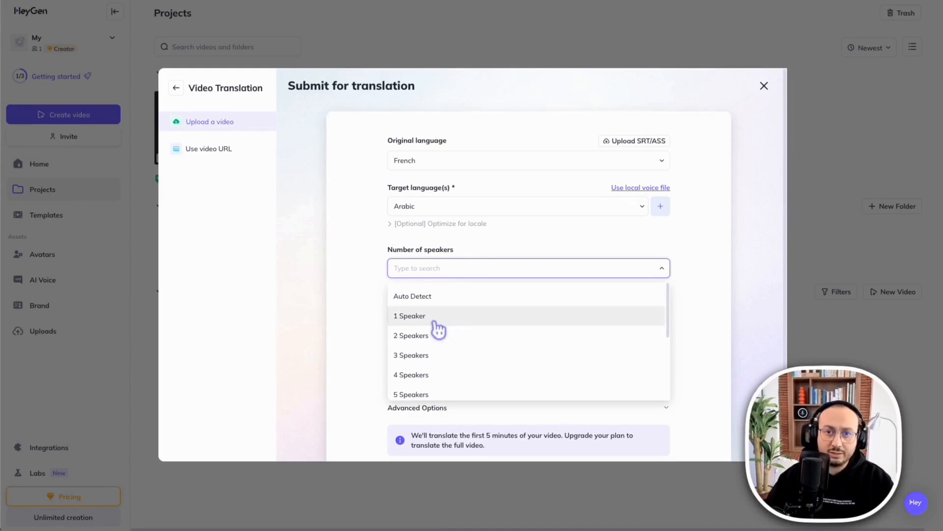
{"action": "mouse_move", "coordinate": [429, 321]}
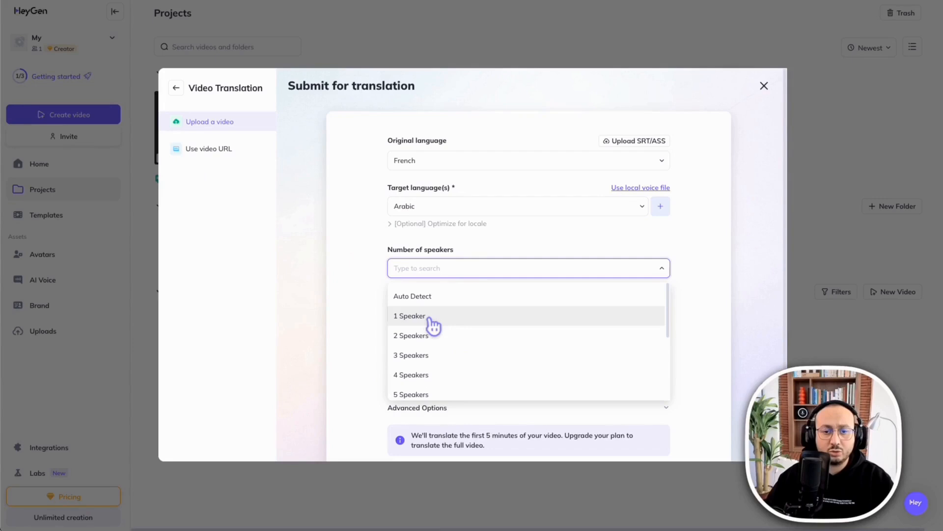
Set Number of speakers to 1 Speaker.
{"action": "left_click", "coordinate": [410, 316]}
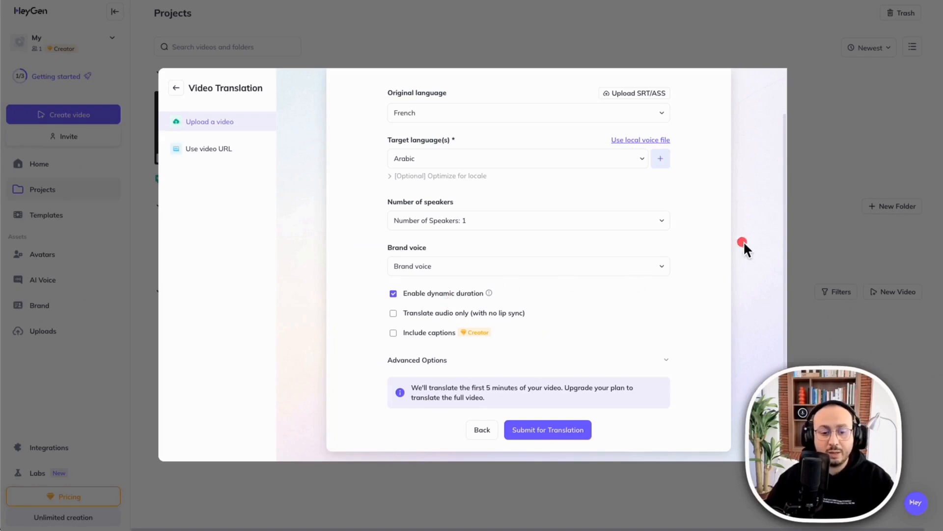
Expand Advanced Options to see voice enhancement and background music removal.
{"action": "left_click", "coordinate": [393, 313]}
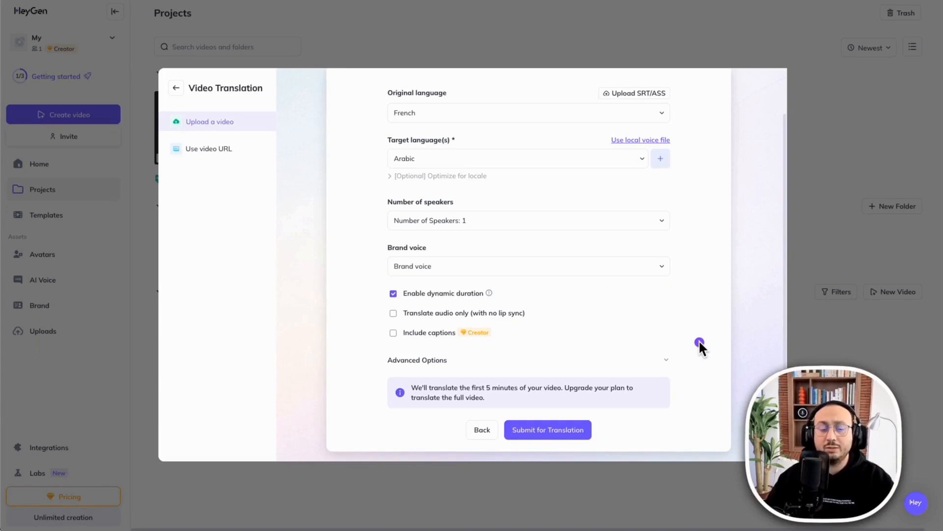
{"action": "mouse_move", "coordinate": [628, 277]}
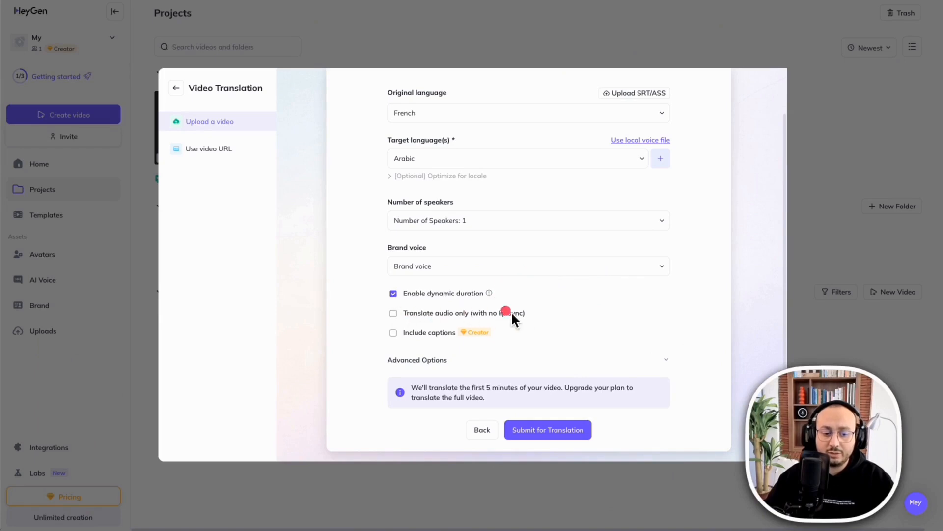
{"action": "mouse_move", "coordinate": [611, 314]}
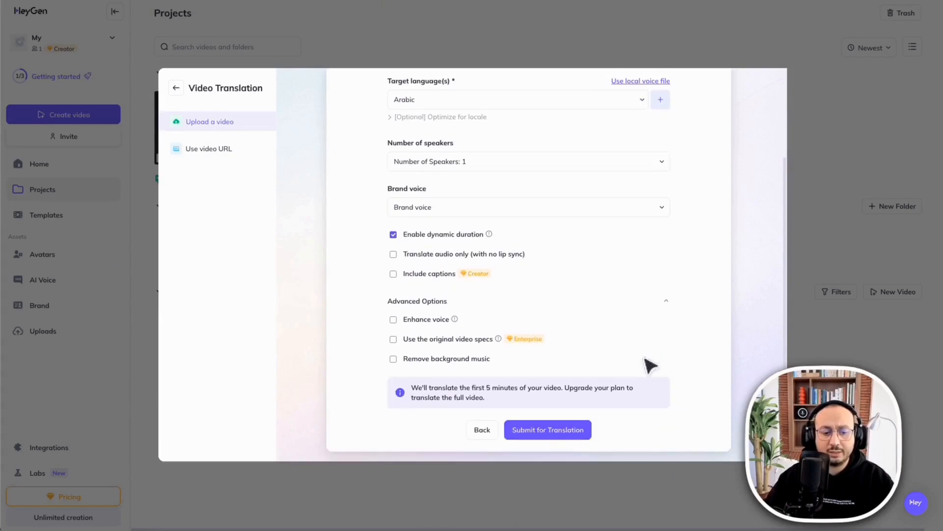
{"action": "mouse_move", "coordinate": [529, 298]}
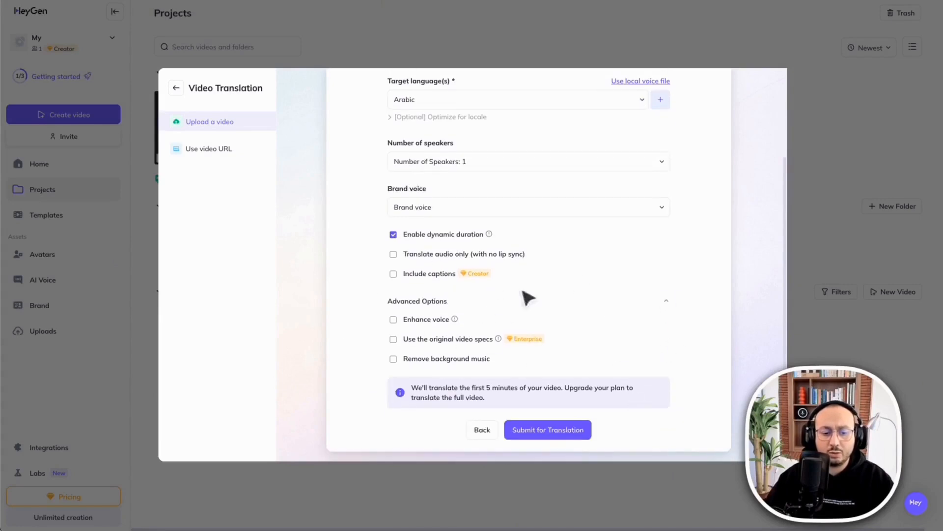
{"action": "mouse_move", "coordinate": [670, 315]}
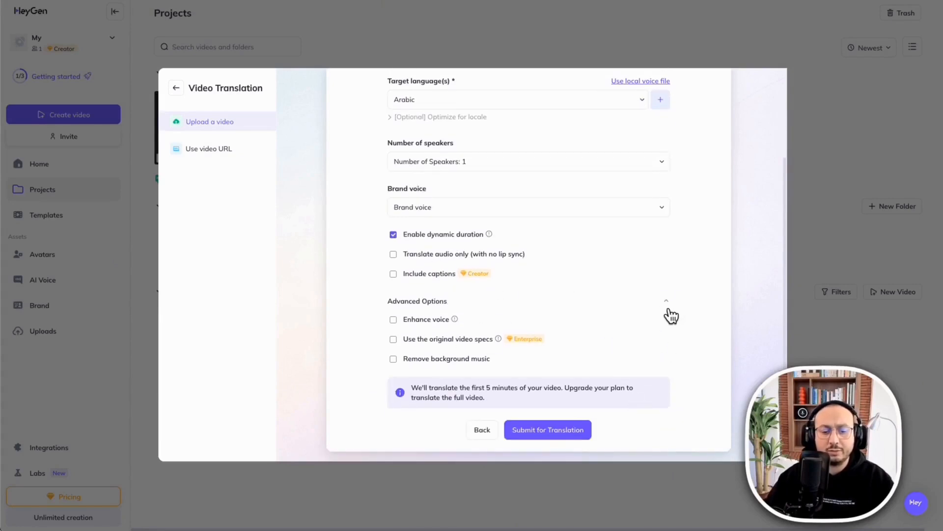
{"action": "mouse_move", "coordinate": [668, 307]}
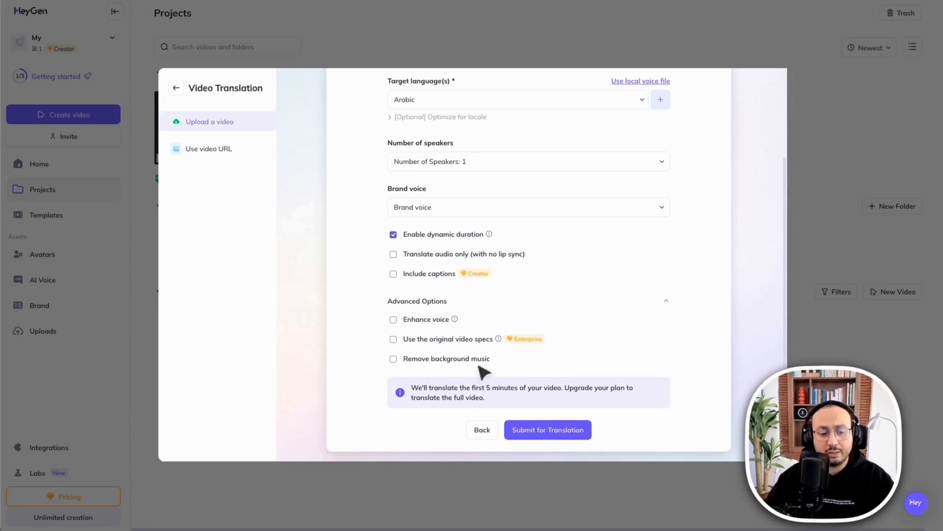
{"action": "mouse_move", "coordinate": [523, 372]}
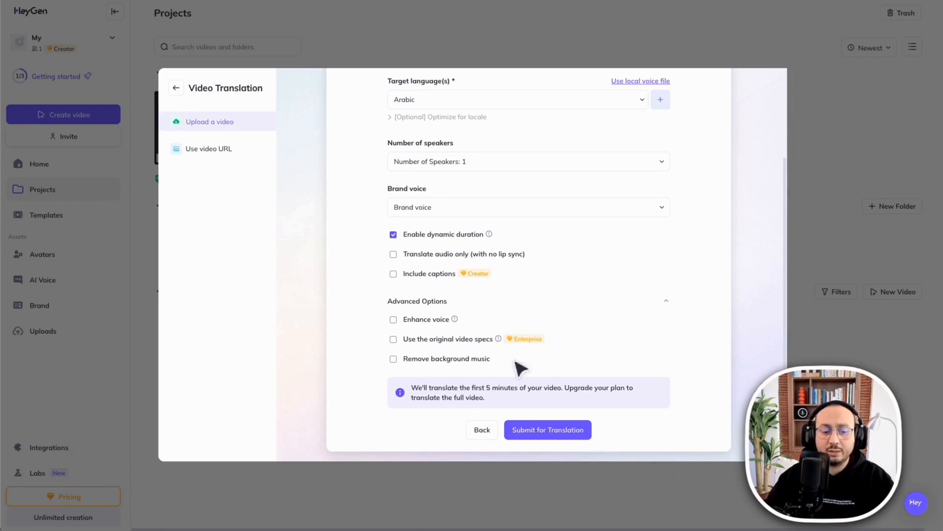
{"action": "mouse_move", "coordinate": [581, 363]}
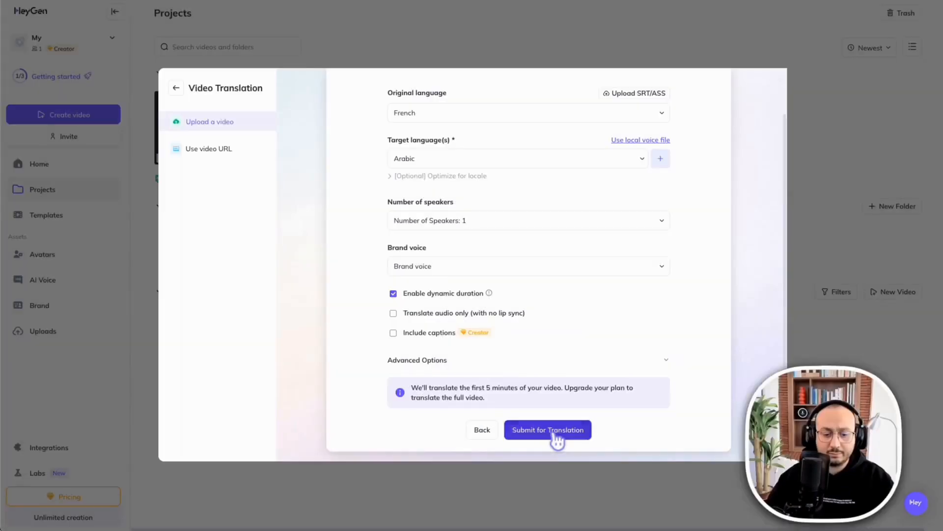
Submit the French-to-Arabic translation, leaving advanced options unchecked.
{"action": "left_click", "coordinate": [548, 429]}
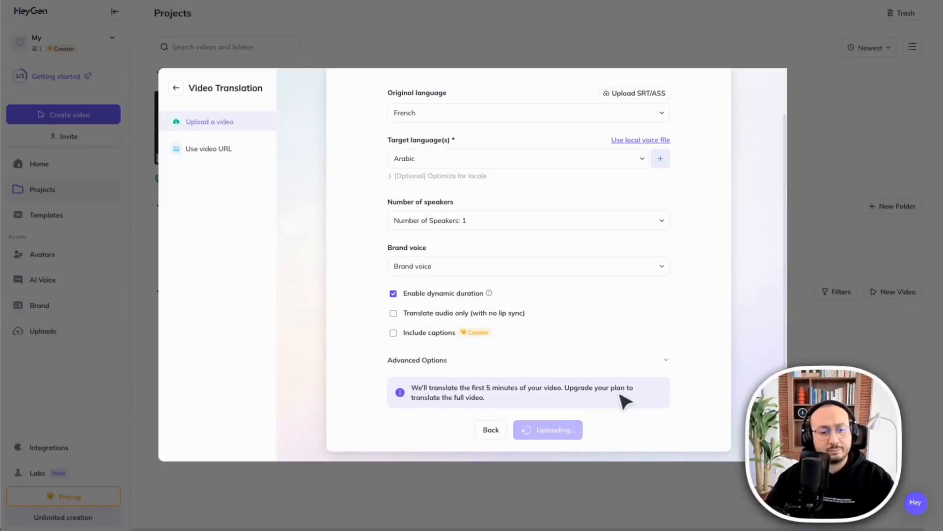